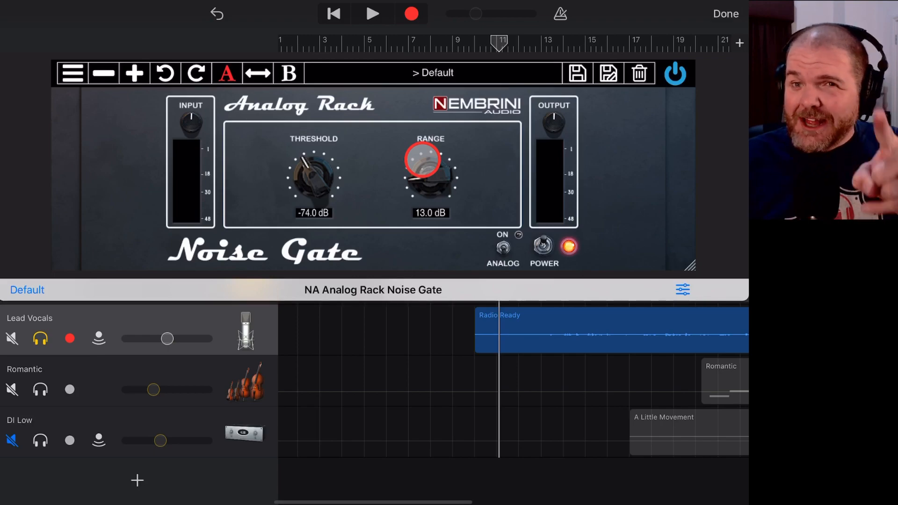
Close the Analog Rack Noise Gate window, returning to the Lead Vocals plug-in list.
{"action": "left_click", "coordinate": [726, 13]}
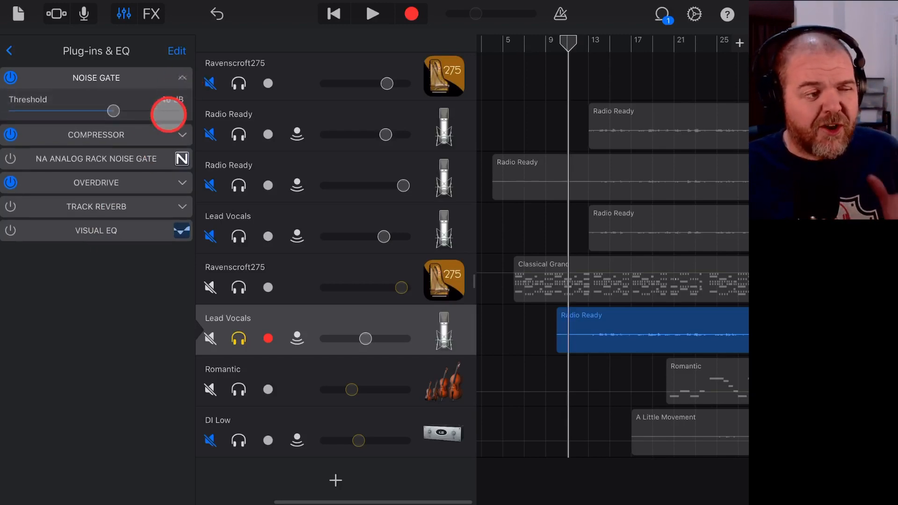
Drag the built-in Noise Gate threshold slider on Lead Vocals to -40 dB.
{"action": "left_click_drag", "start_coordinate": [113, 111], "coordinate": [119, 111]}
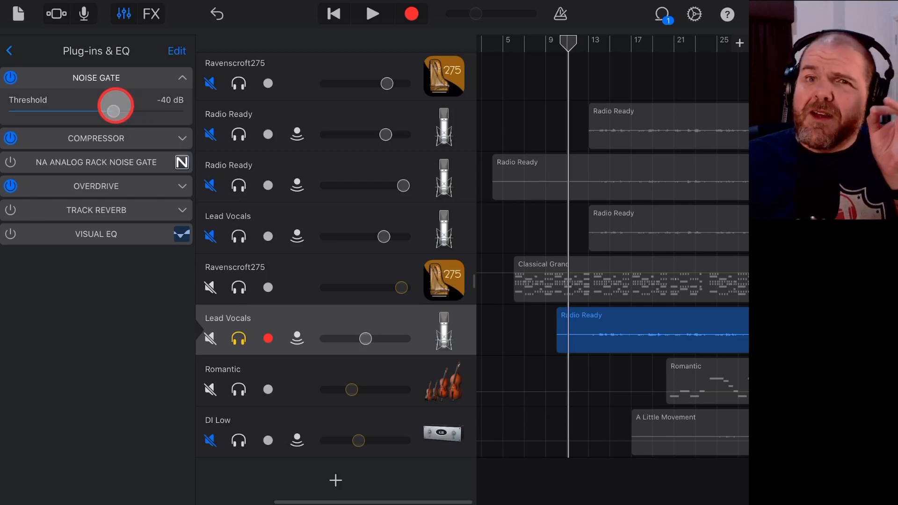
{"action": "left_click_drag", "start_coordinate": [116, 110], "coordinate": [105, 110]}
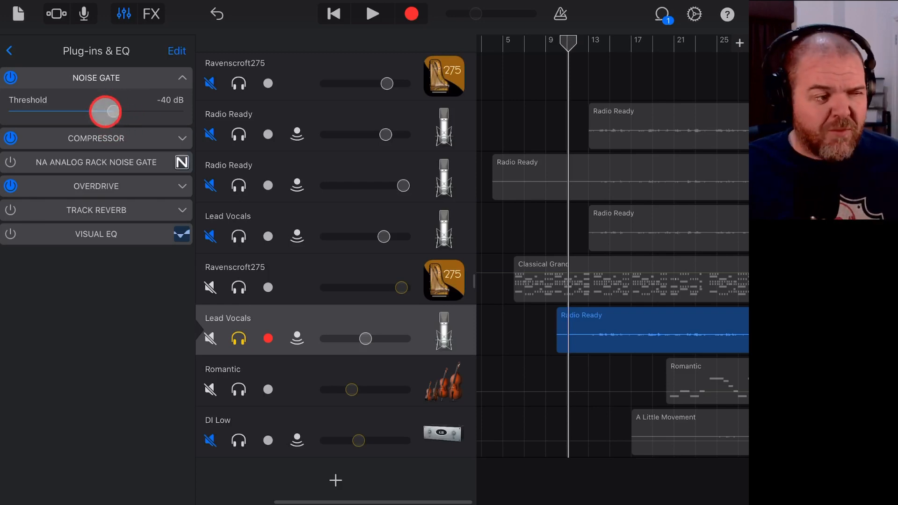
{"action": "left_click_drag", "start_coordinate": [105, 112], "coordinate": [128, 112]}
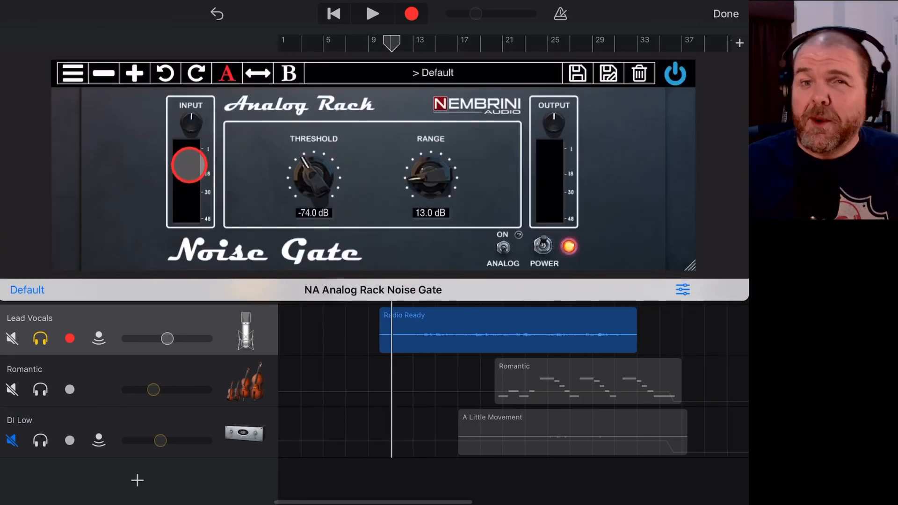
{"action": "mouse_move", "coordinate": [307, 348]}
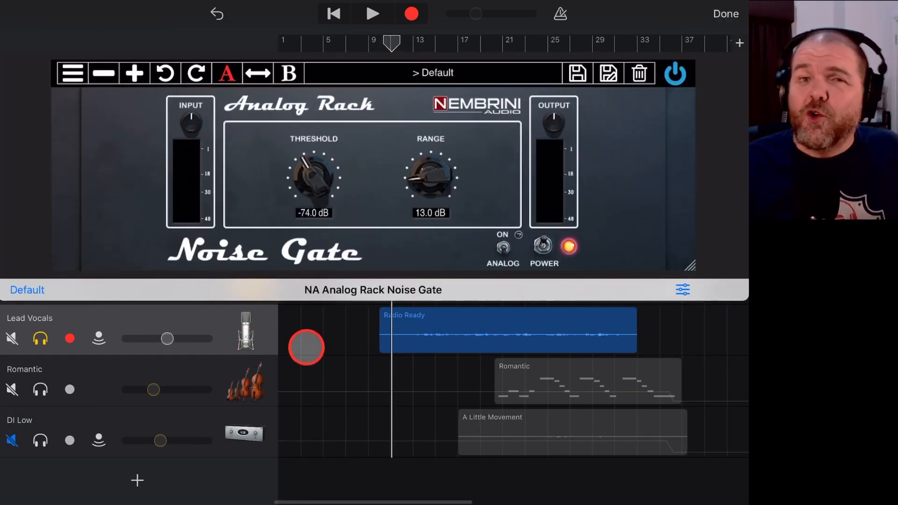
{"action": "left_click", "coordinate": [726, 13]}
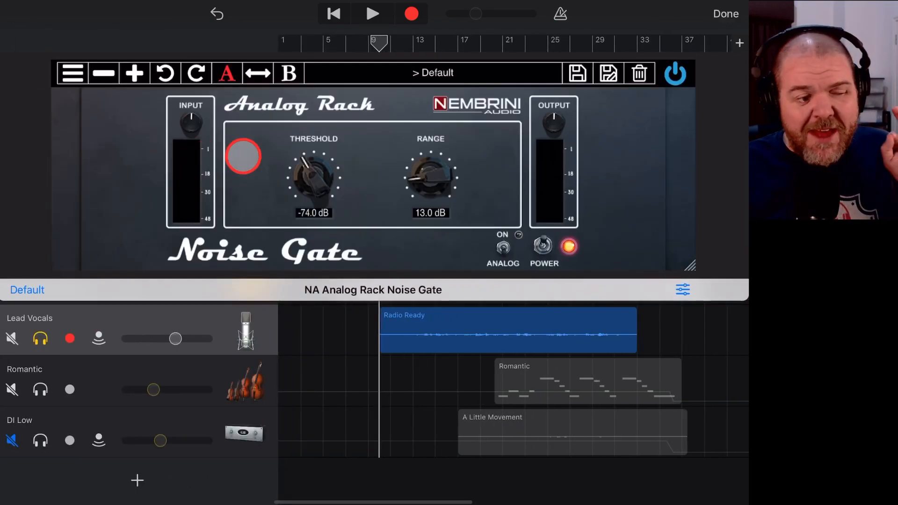
{"action": "left_click", "coordinate": [313, 183]}
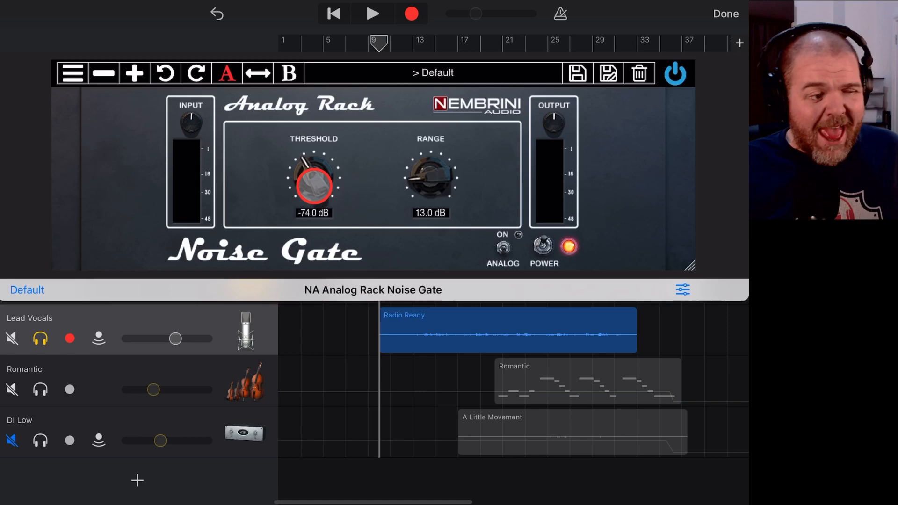
{"action": "left_click", "coordinate": [430, 173]}
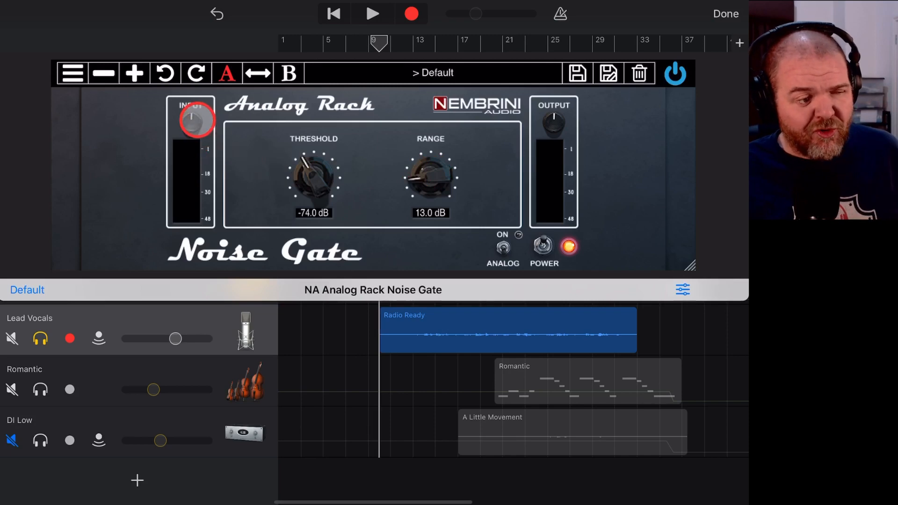
{"action": "left_click", "coordinate": [552, 125]}
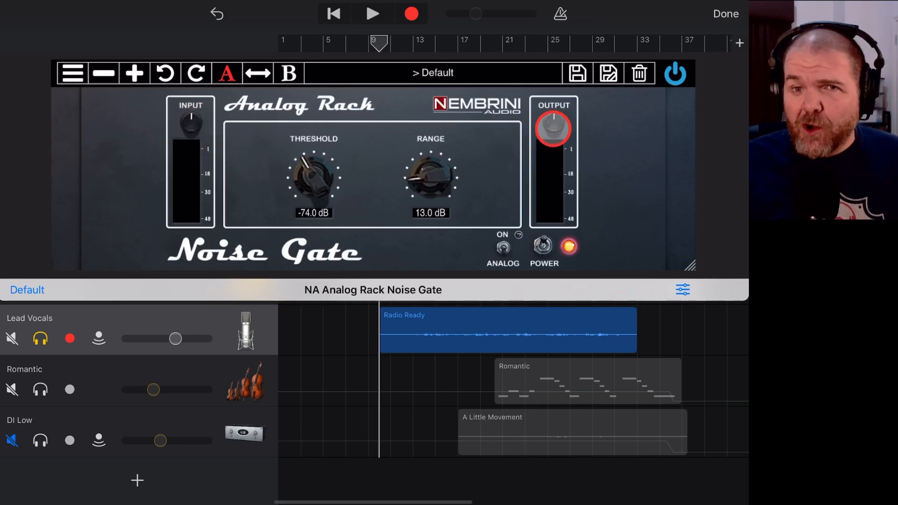
{"action": "left_click", "coordinate": [567, 248]}
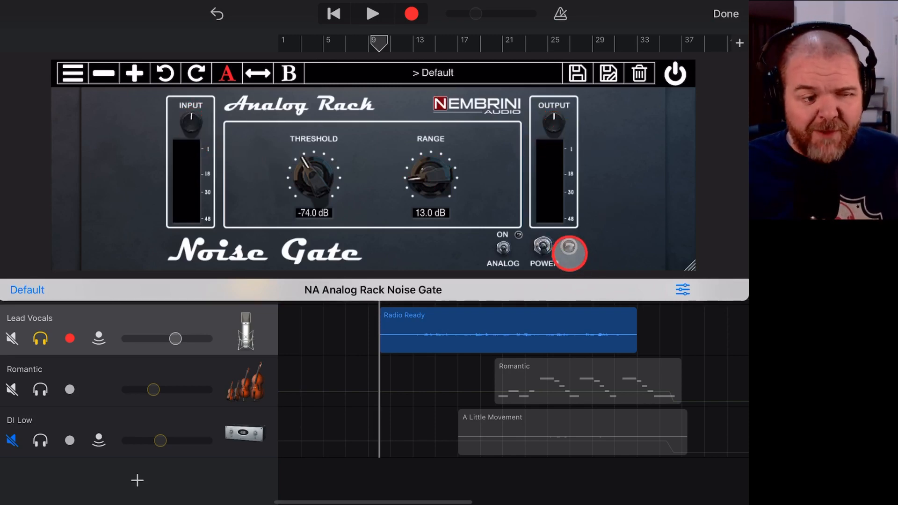
{"action": "left_click", "coordinate": [568, 246]}
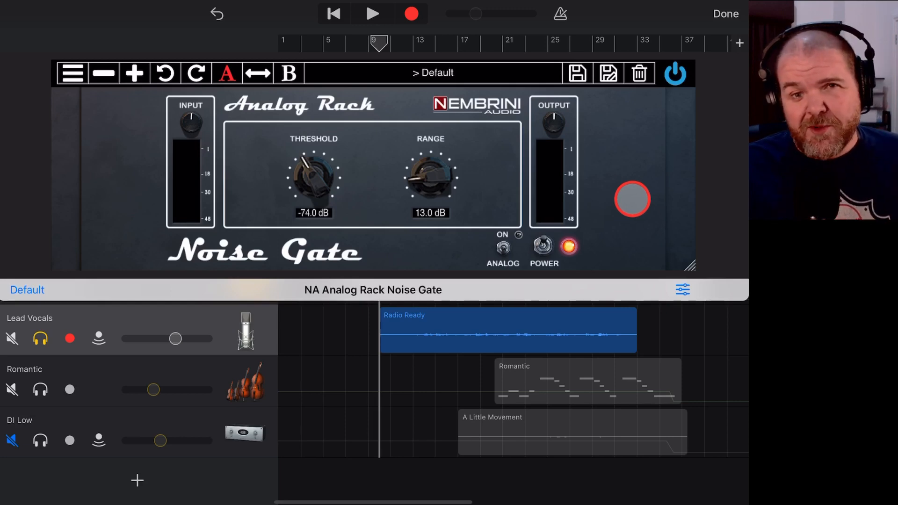
Close the Analog Rack window and play the Lead Vocals part back from bar 9 to listen.
{"action": "left_click", "coordinate": [726, 13]}
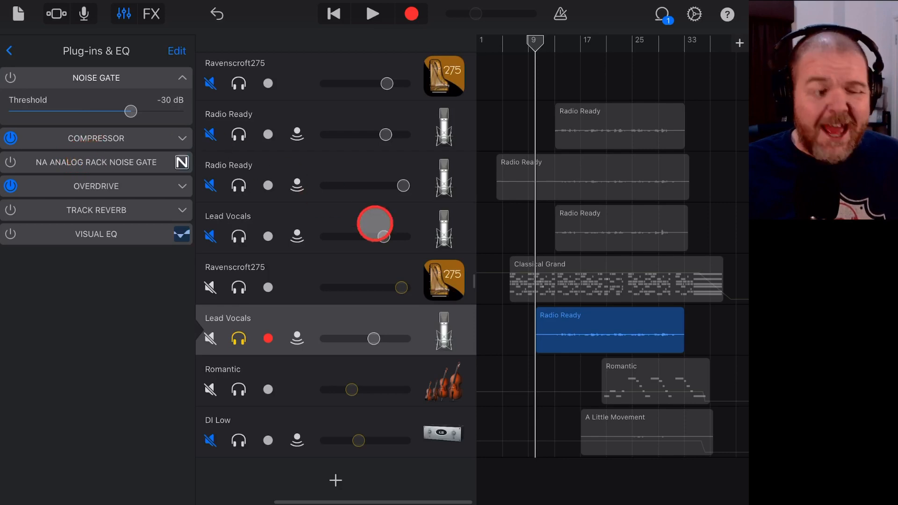
{"action": "mouse_move", "coordinate": [450, 321]}
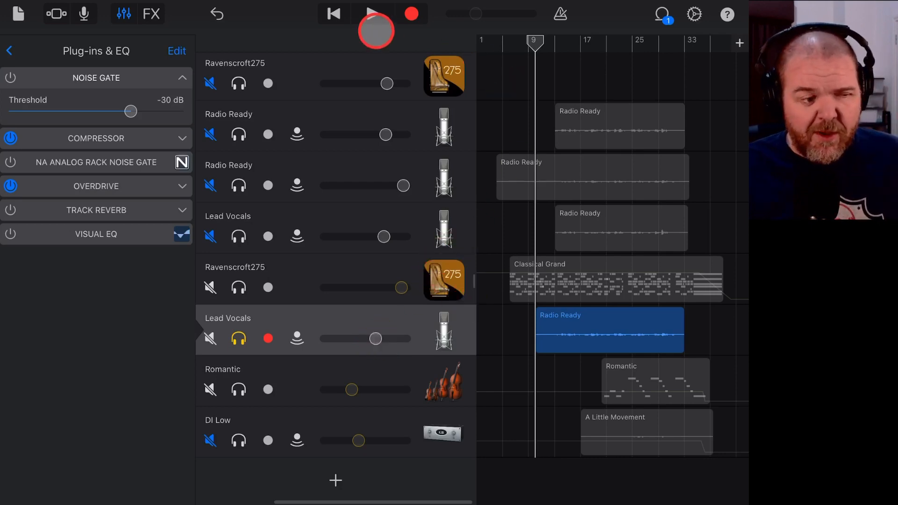
{"action": "left_click", "coordinate": [371, 13]}
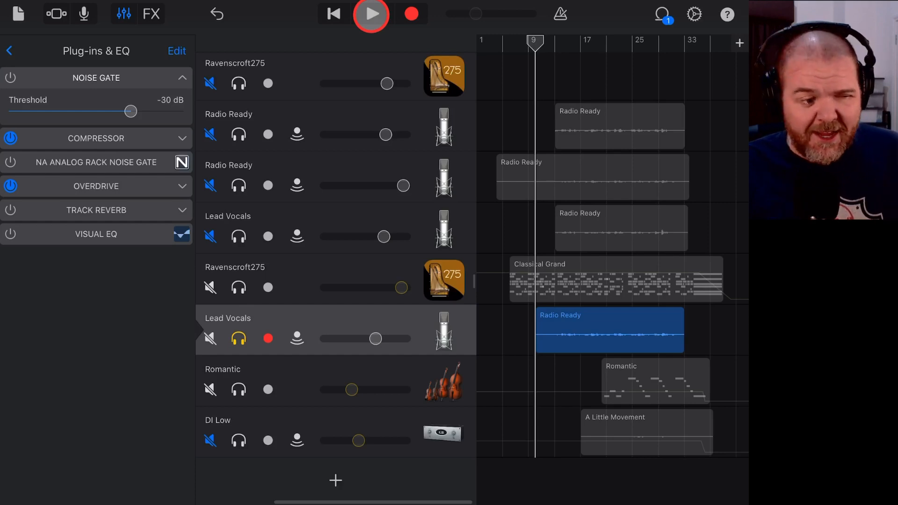
{"action": "left_click", "coordinate": [370, 14]}
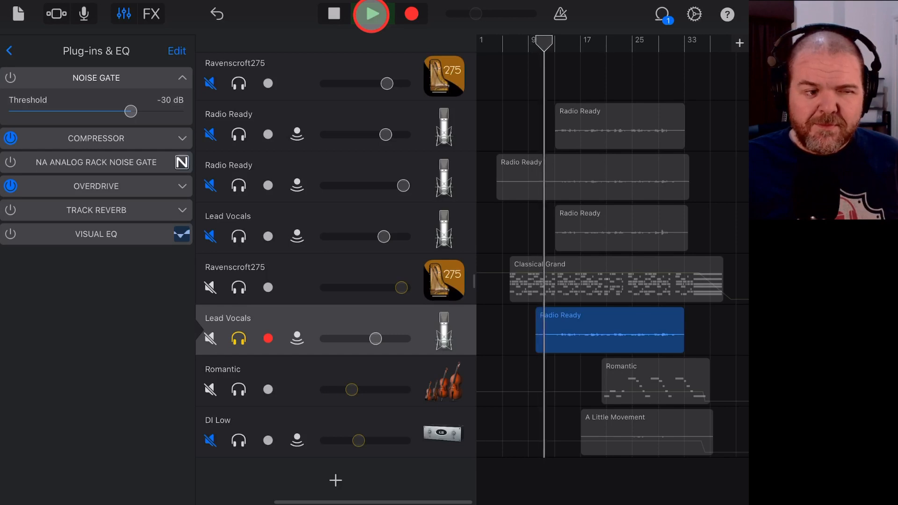
{"action": "left_click", "coordinate": [334, 13]}
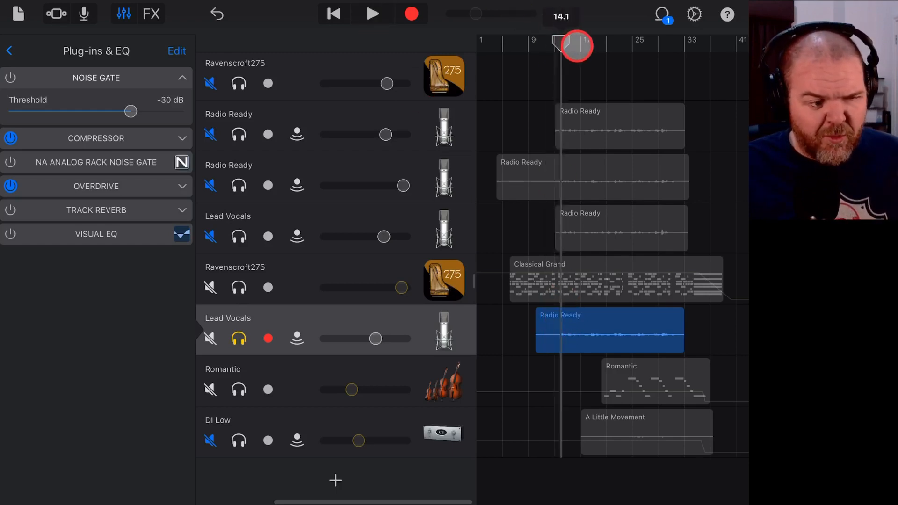
{"action": "left_click", "coordinate": [373, 13]}
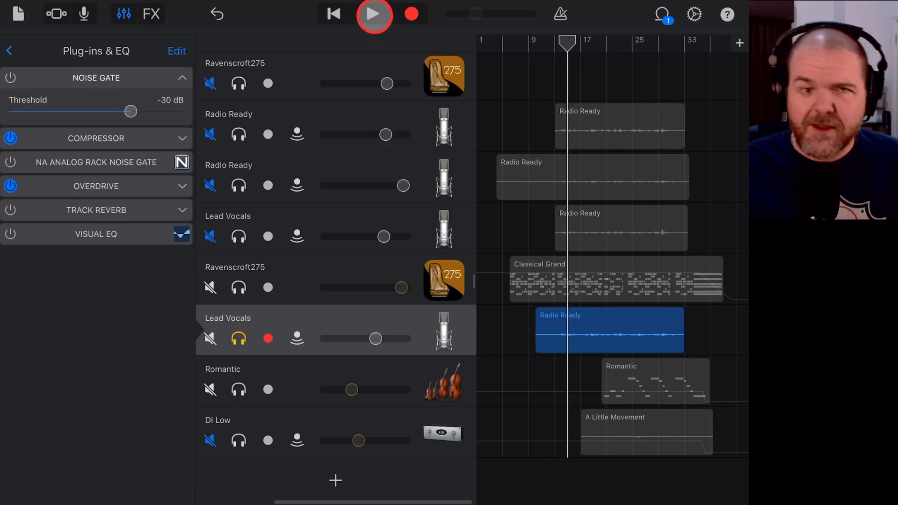
{"action": "left_click", "coordinate": [375, 13]}
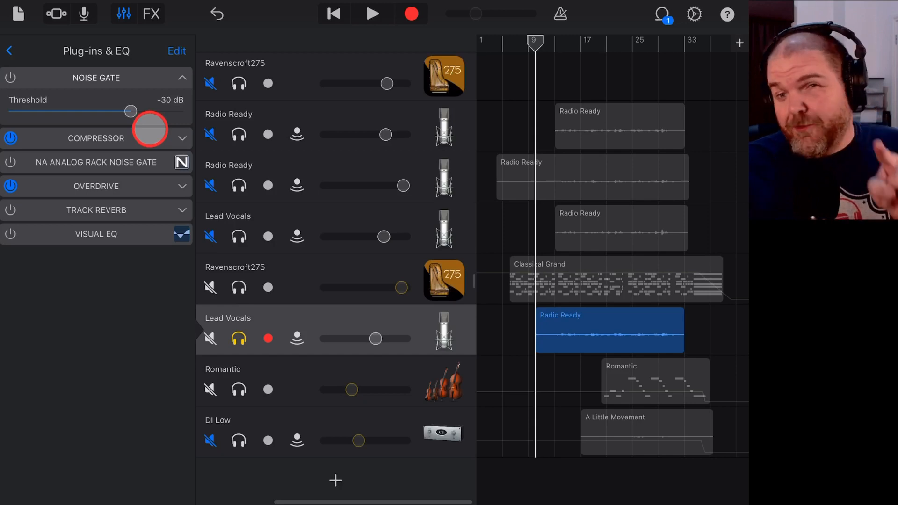
Bring up the Lead Vocals Plug-ins & EQ list with the built-in Noise Gate expanded.
{"action": "left_click", "coordinate": [9, 51]}
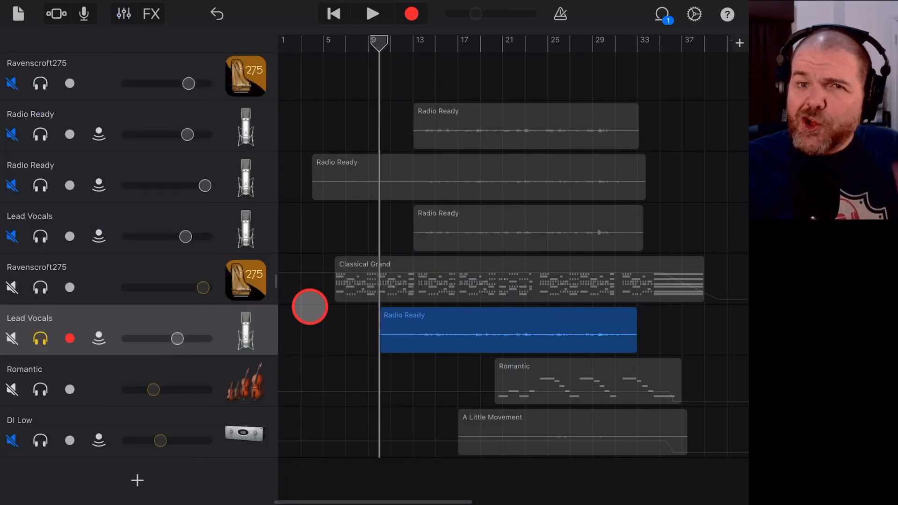
{"action": "left_click", "coordinate": [123, 13]}
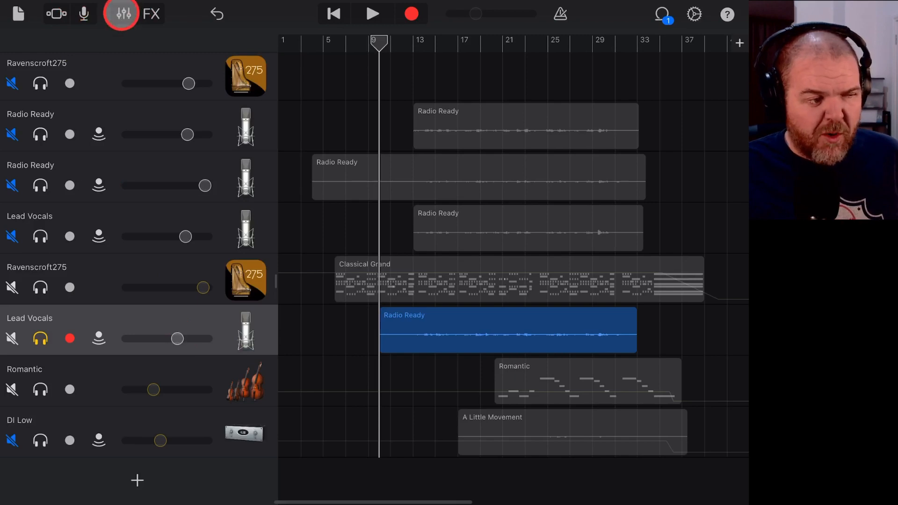
{"action": "left_click", "coordinate": [121, 13]}
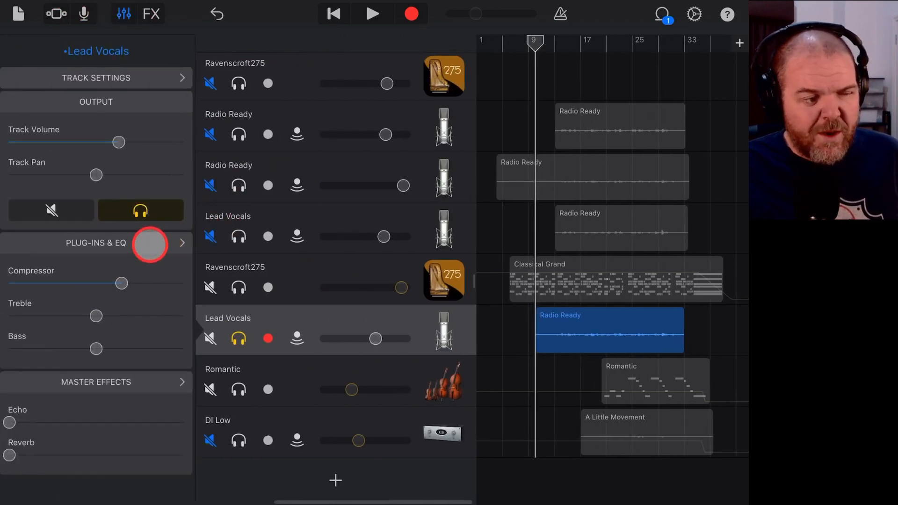
{"action": "left_click", "coordinate": [181, 243]}
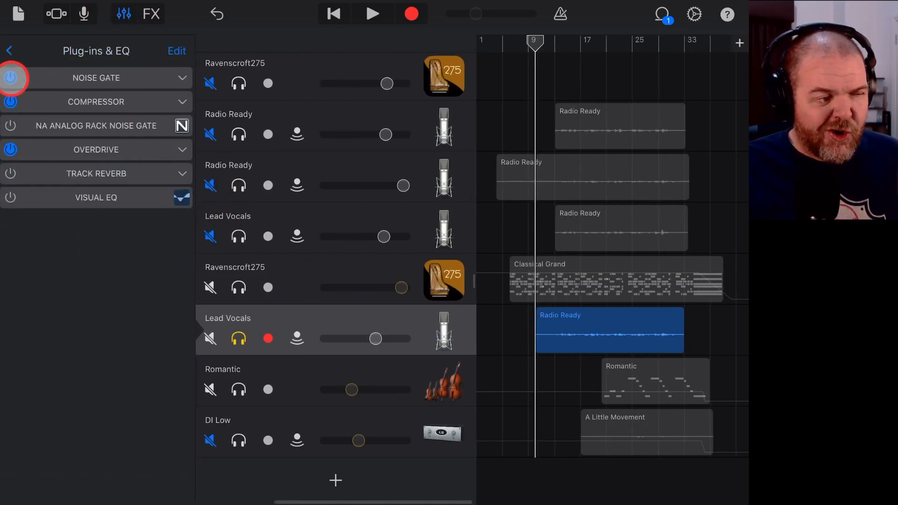
{"action": "left_click", "coordinate": [181, 77]}
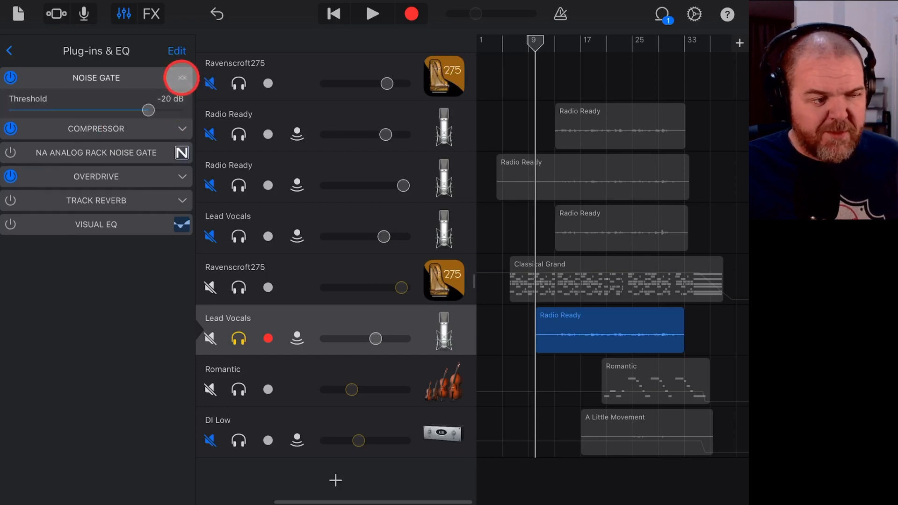
Drag the Noise Gate threshold all the way down to -100 dB and audition the vocals.
{"action": "left_click_drag", "start_coordinate": [146, 110], "coordinate": [142, 114]}
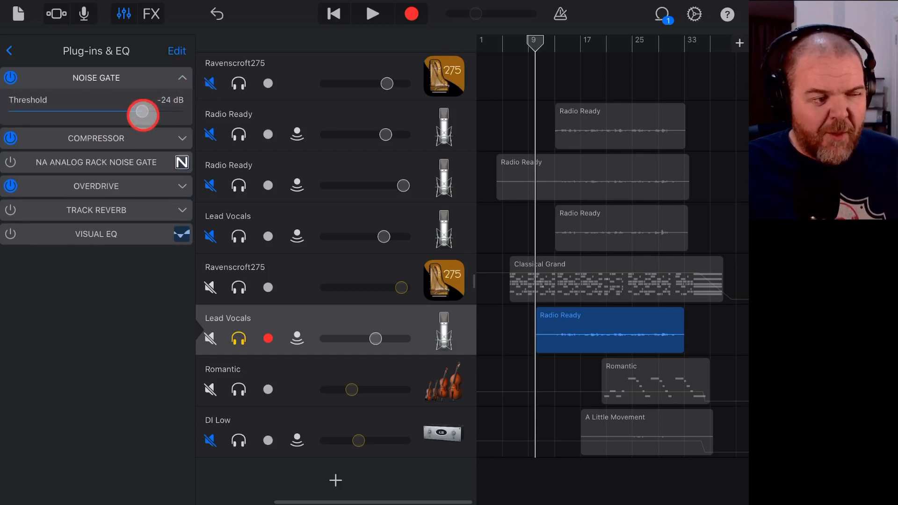
{"action": "left_click_drag", "start_coordinate": [142, 113], "coordinate": [26, 110]}
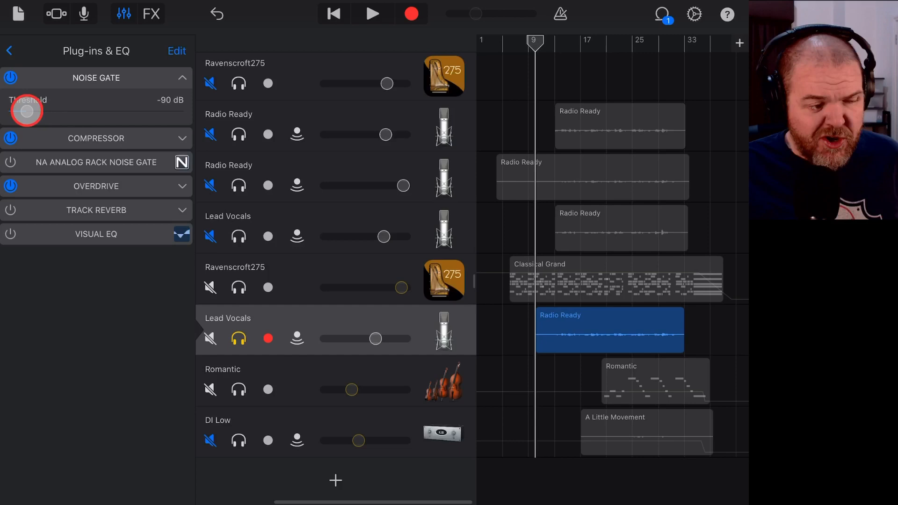
{"action": "left_click_drag", "start_coordinate": [26, 110], "coordinate": [9, 112]}
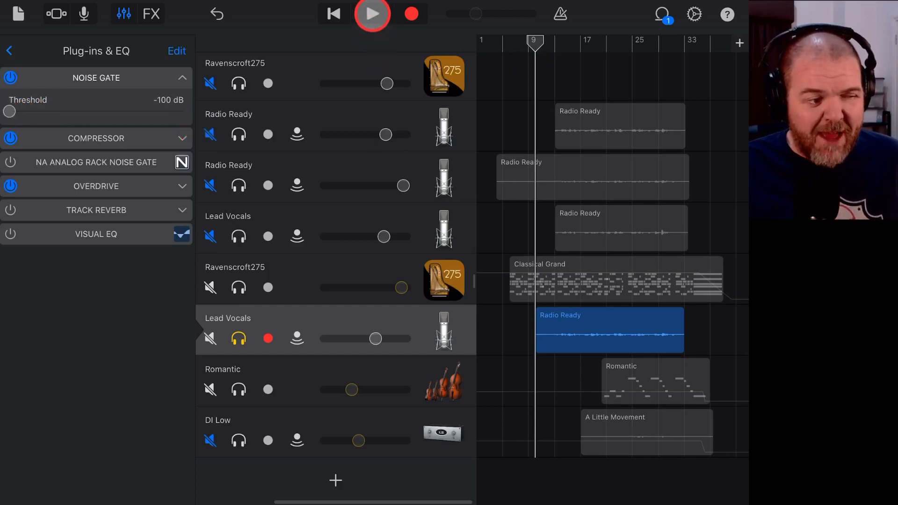
{"action": "left_click", "coordinate": [373, 13]}
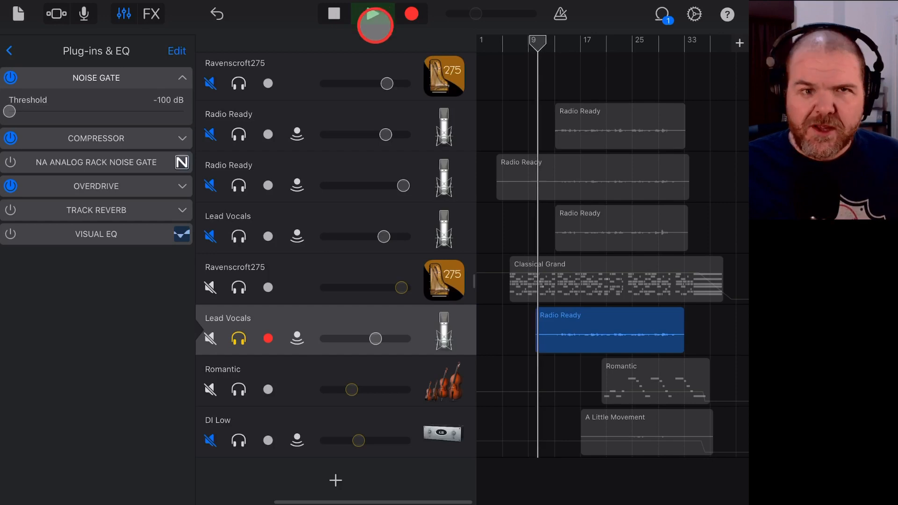
{"action": "left_click", "coordinate": [375, 13]}
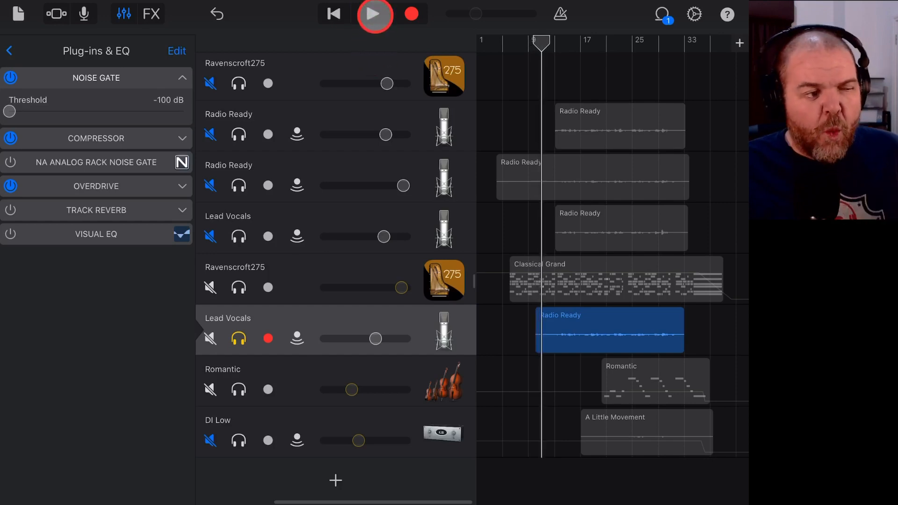
{"action": "left_click", "coordinate": [374, 14]}
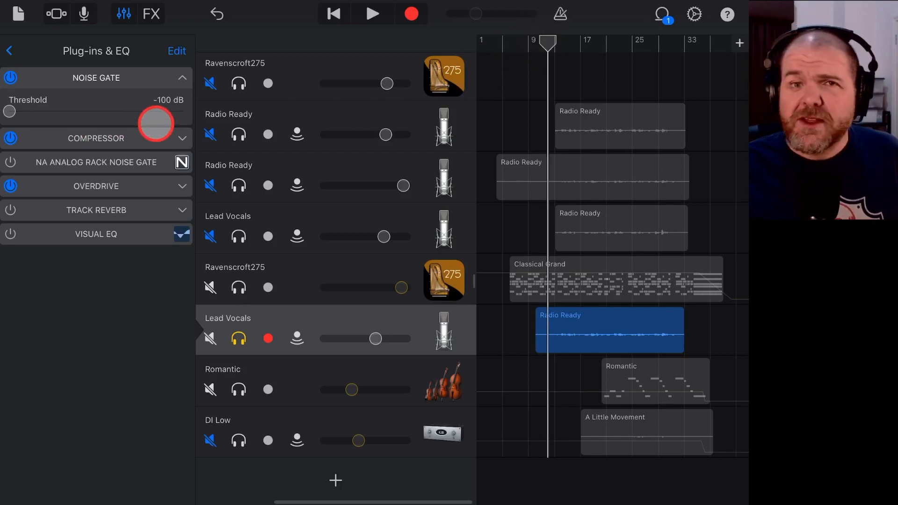
Raise the built-in Noise Gate threshold to -47 dB while playing the vocals.
{"action": "left_click", "coordinate": [373, 13]}
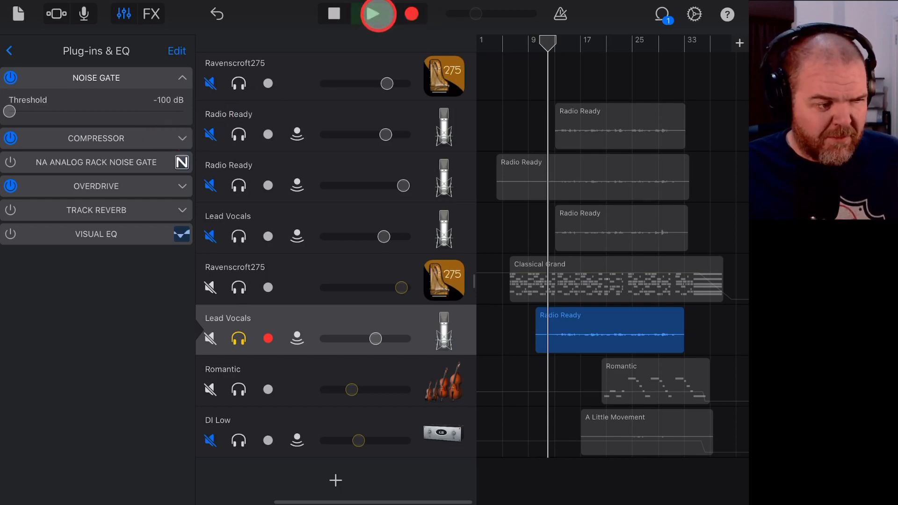
{"action": "left_click_drag", "start_coordinate": [10, 111], "coordinate": [60, 113]}
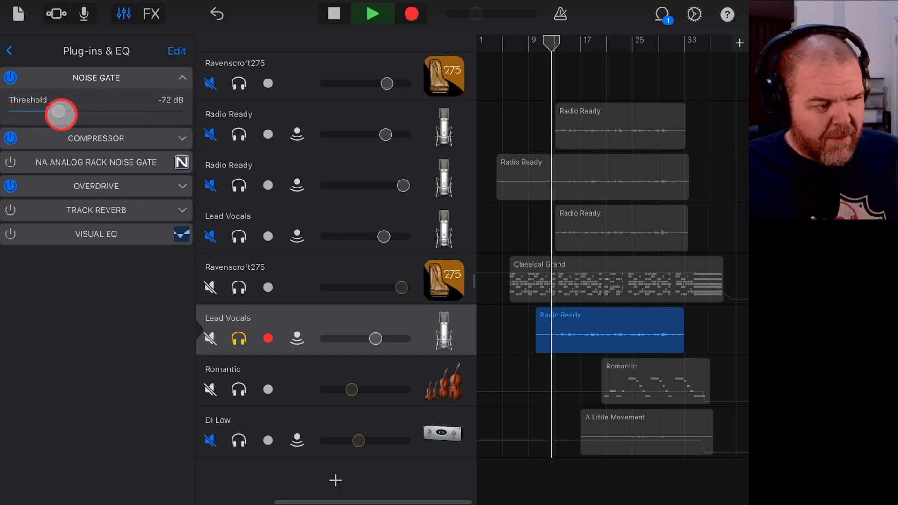
{"action": "left_click_drag", "start_coordinate": [62, 113], "coordinate": [105, 113]}
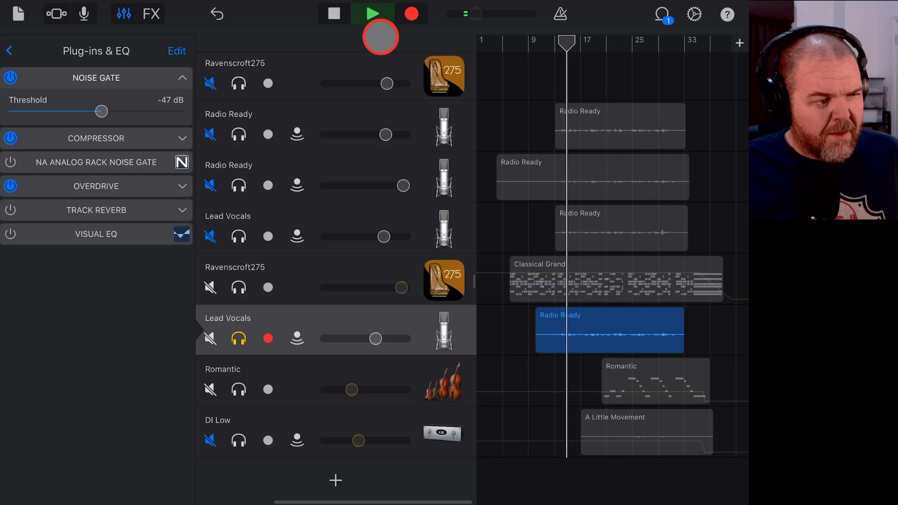
{"action": "left_click", "coordinate": [333, 13]}
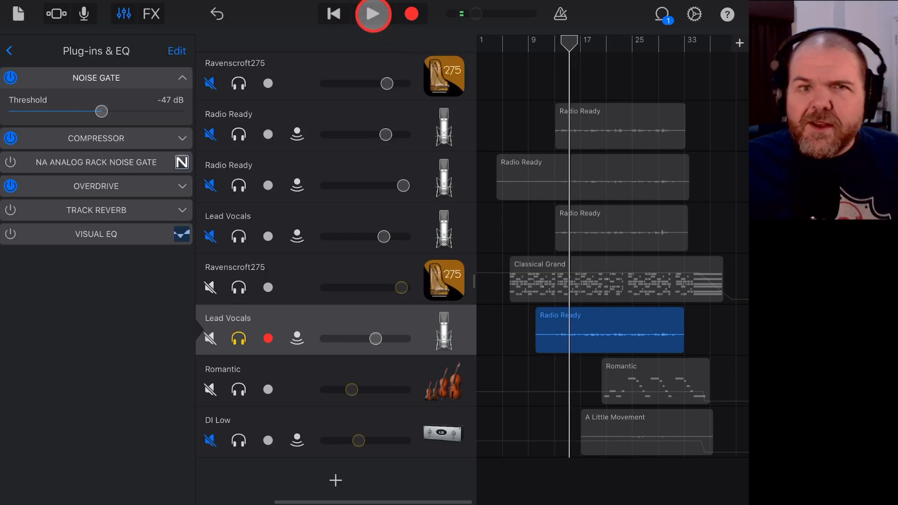
{"action": "left_click", "coordinate": [373, 13]}
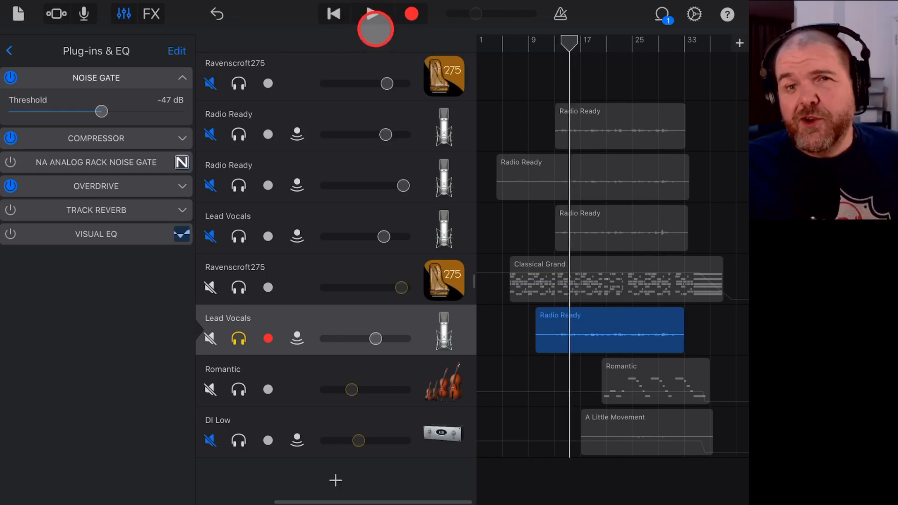
{"action": "left_click", "coordinate": [375, 13]}
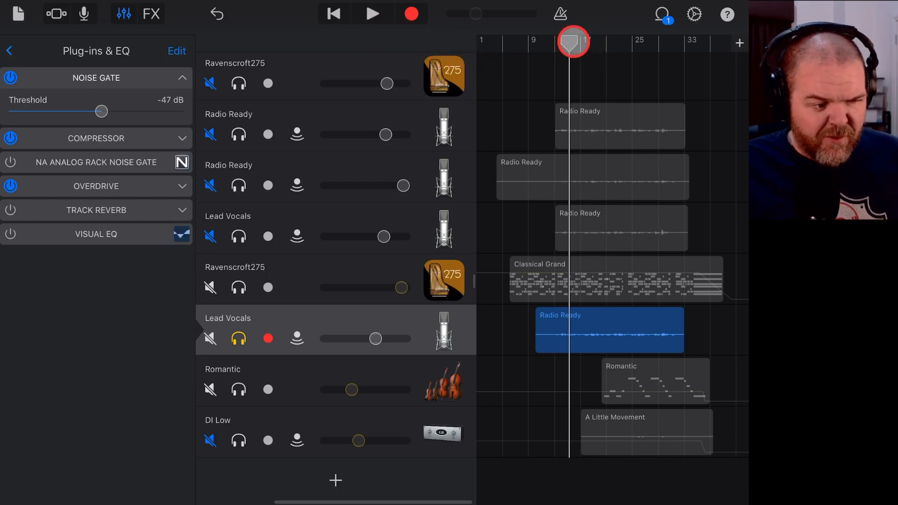
Compare playback with the built-in gate bypassed and switched back on, ending with it on.
{"action": "left_click", "coordinate": [11, 78]}
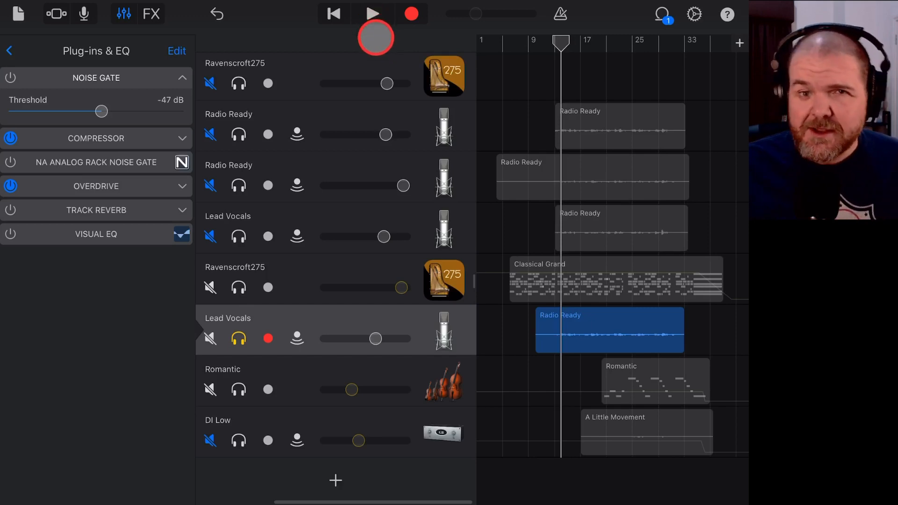
{"action": "left_click", "coordinate": [374, 13]}
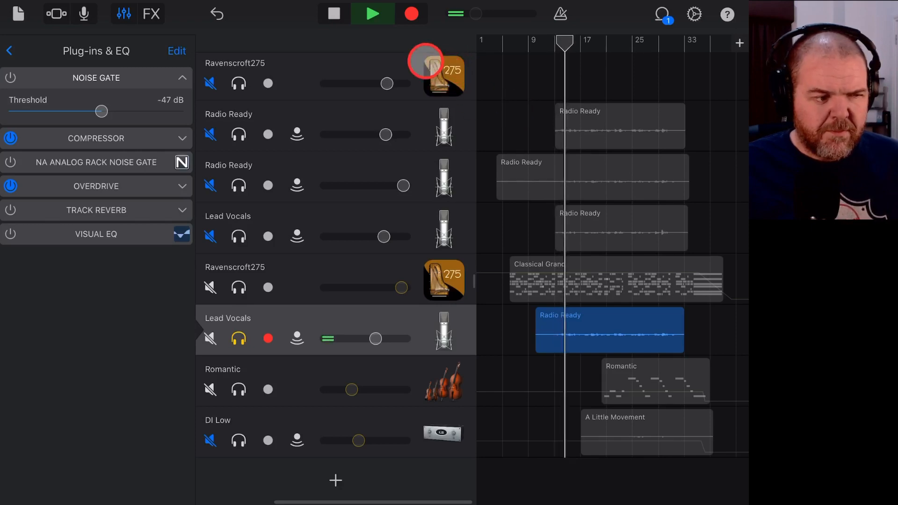
{"action": "left_click", "coordinate": [372, 13]}
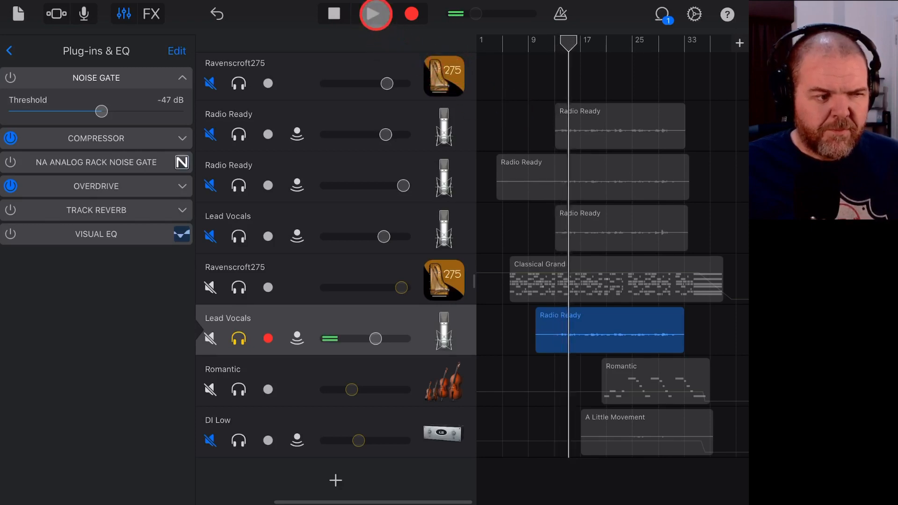
{"action": "left_click", "coordinate": [334, 13]}
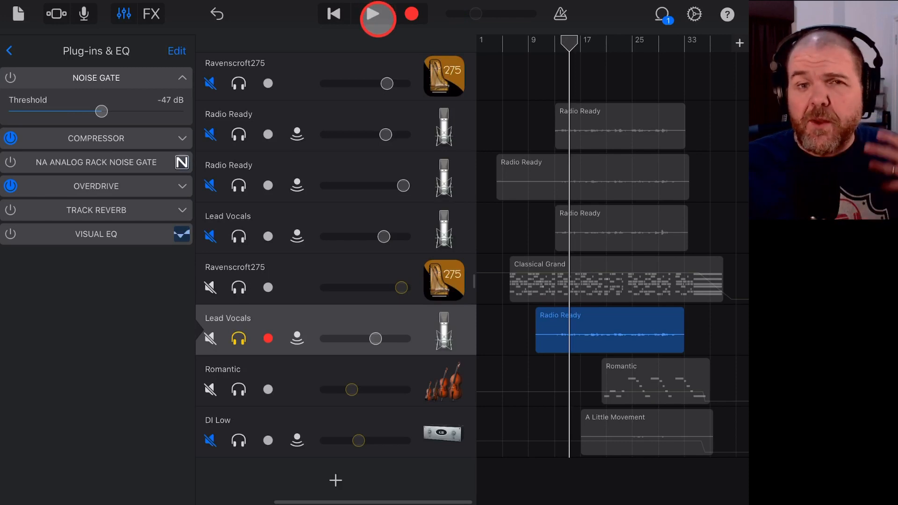
{"action": "left_click", "coordinate": [377, 16]}
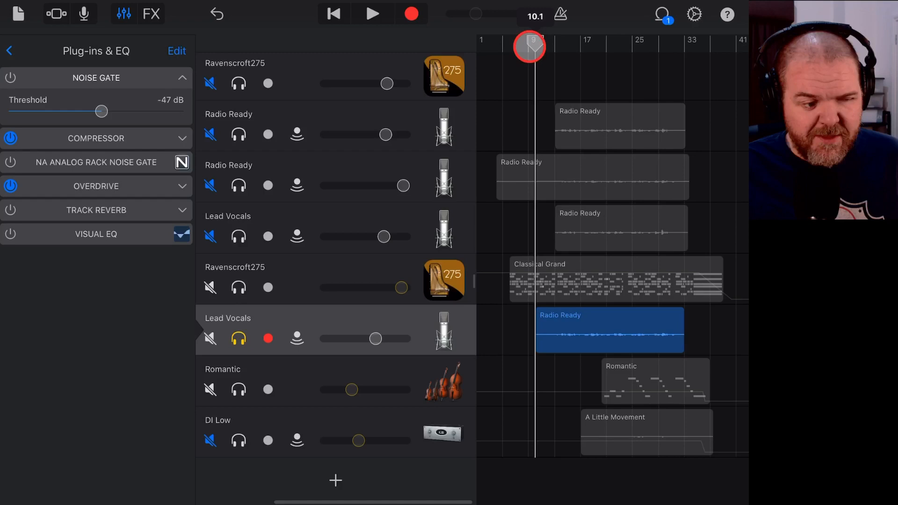
{"action": "left_click", "coordinate": [372, 13]}
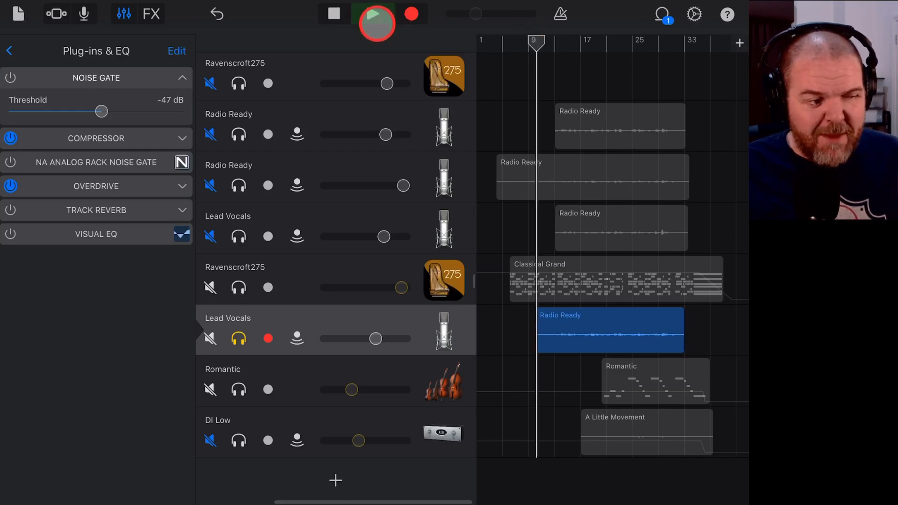
{"action": "left_click", "coordinate": [372, 13]}
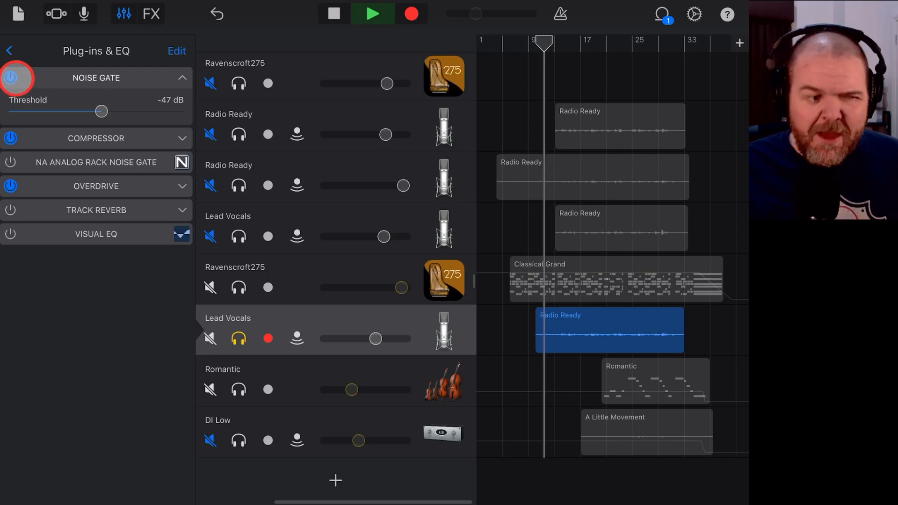
{"action": "left_click", "coordinate": [372, 13]}
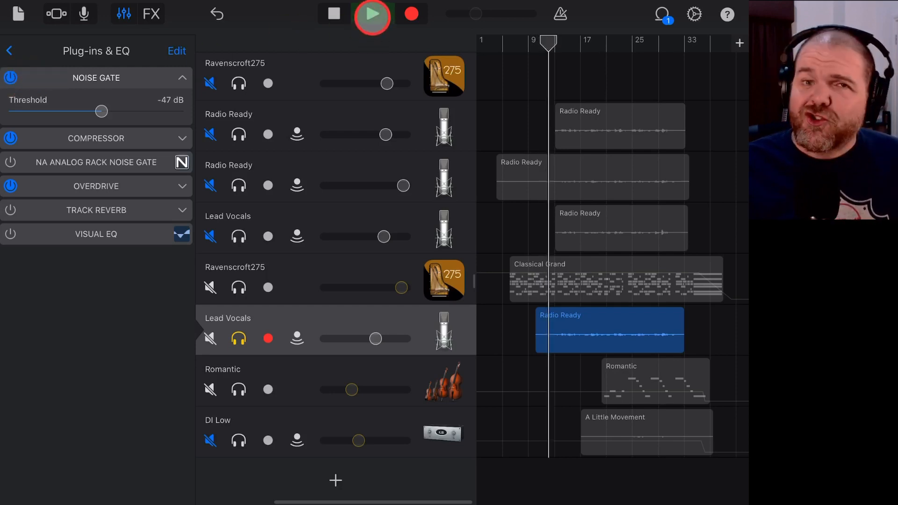
{"action": "left_click", "coordinate": [334, 14]}
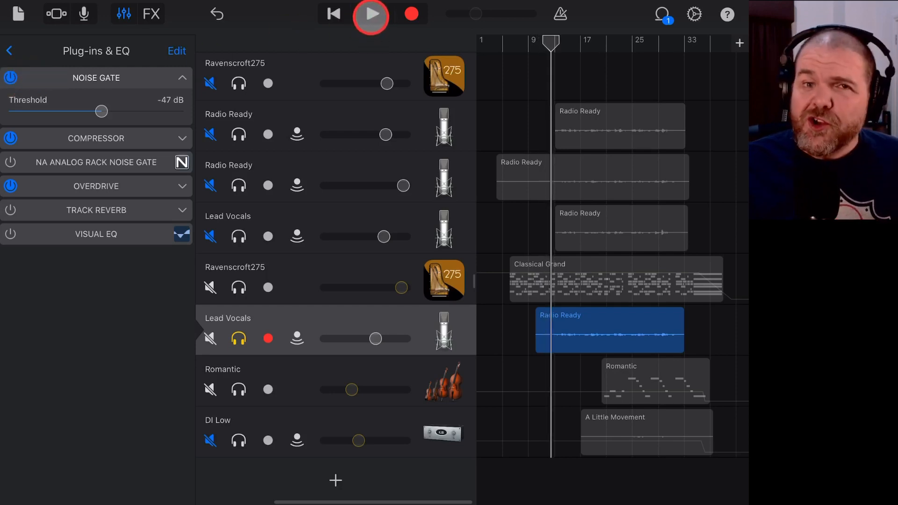
{"action": "left_click", "coordinate": [370, 14]}
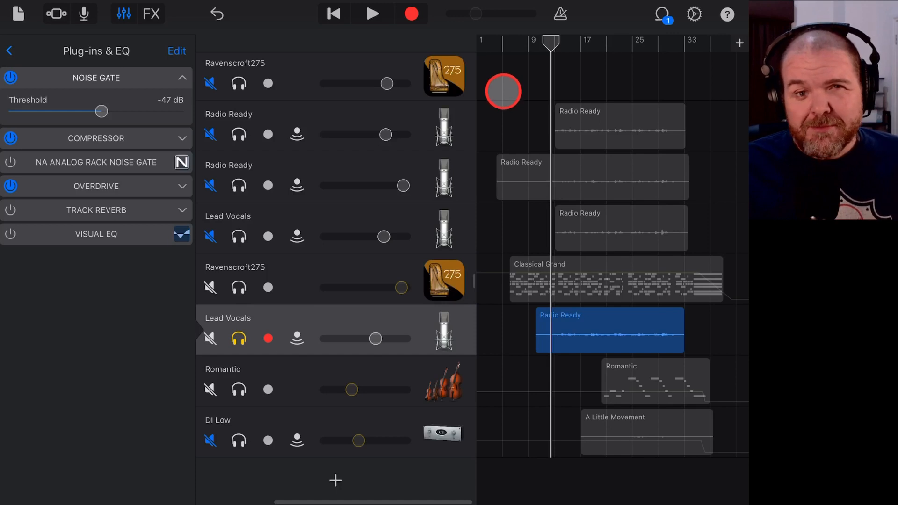
Insert the NA Analog Rack Noise Gate from Audio Unit Extensions into an empty Lead Vocals slot.
{"action": "left_click", "coordinate": [124, 13]}
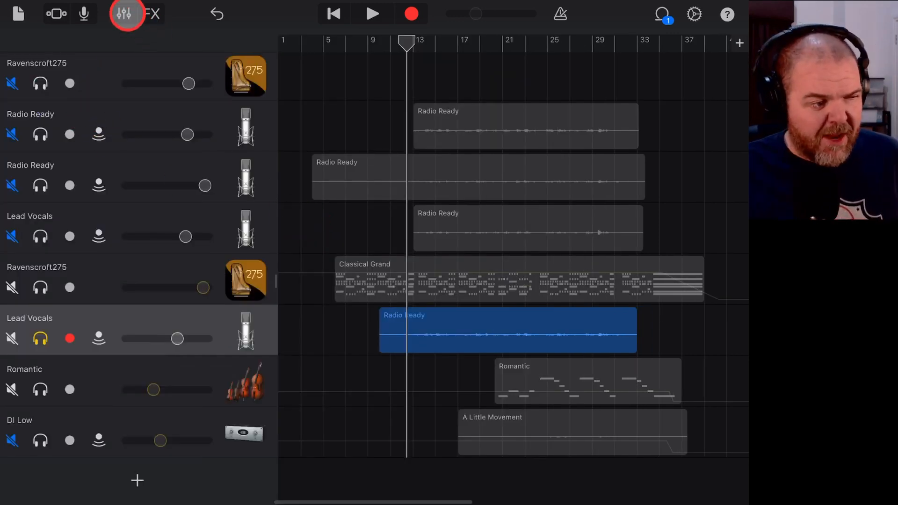
{"action": "left_click", "coordinate": [127, 14]}
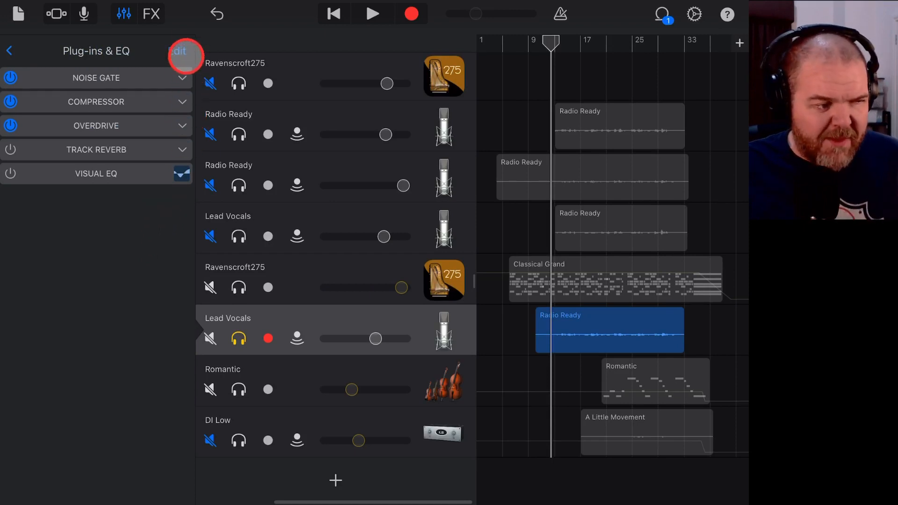
{"action": "left_click", "coordinate": [180, 50]}
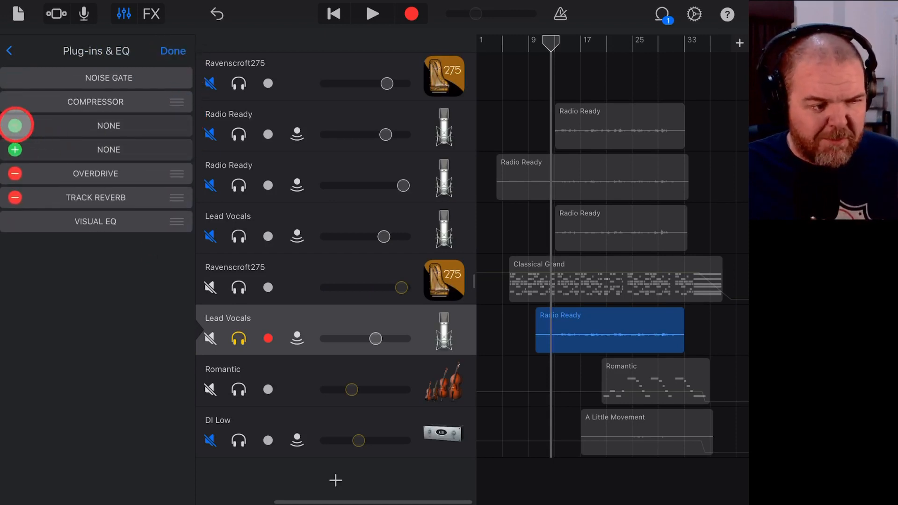
{"action": "left_click", "coordinate": [15, 125]}
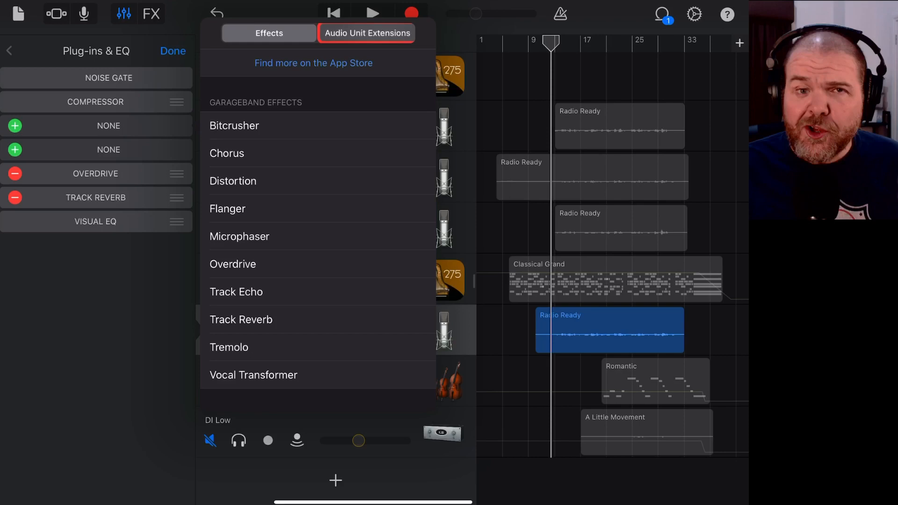
{"action": "left_click", "coordinate": [367, 33]}
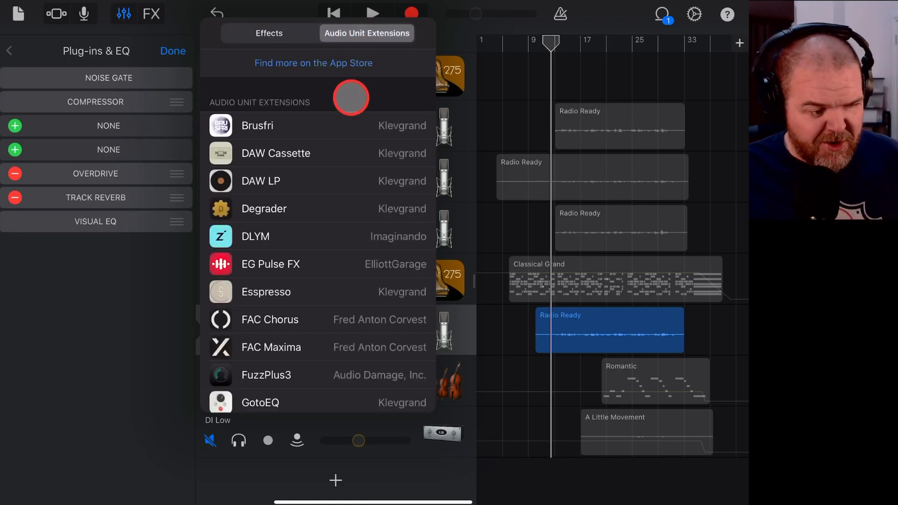
{"action": "scroll", "scroll_direction": "down", "scroll_amount": 3}
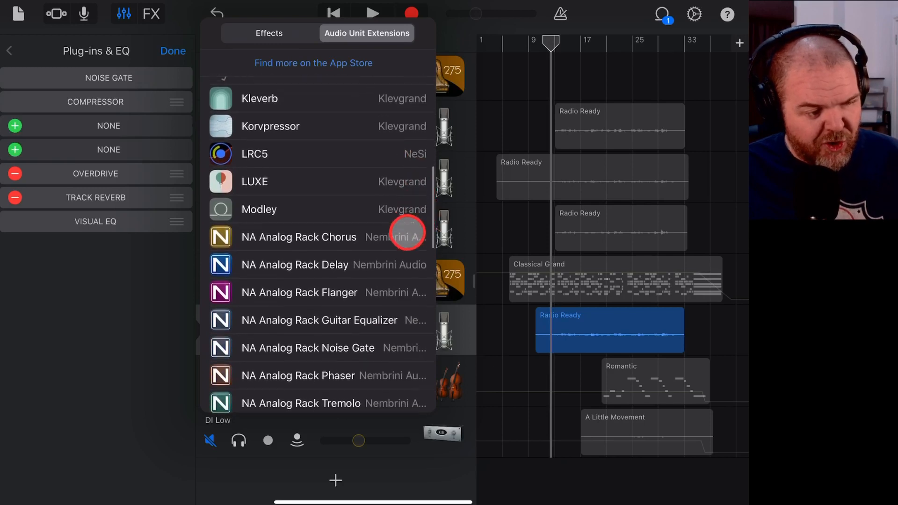
{"action": "scroll", "scroll_direction": "down", "scroll_amount": 3}
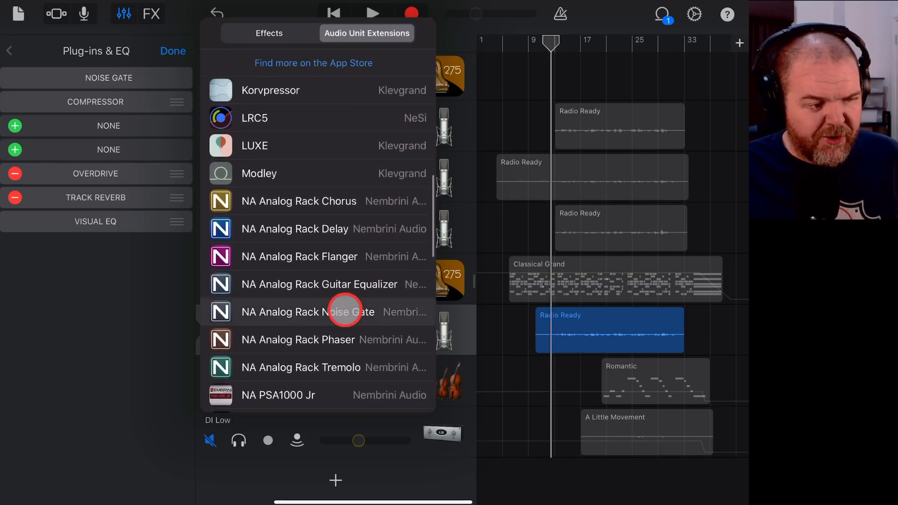
{"action": "left_click", "coordinate": [306, 311]}
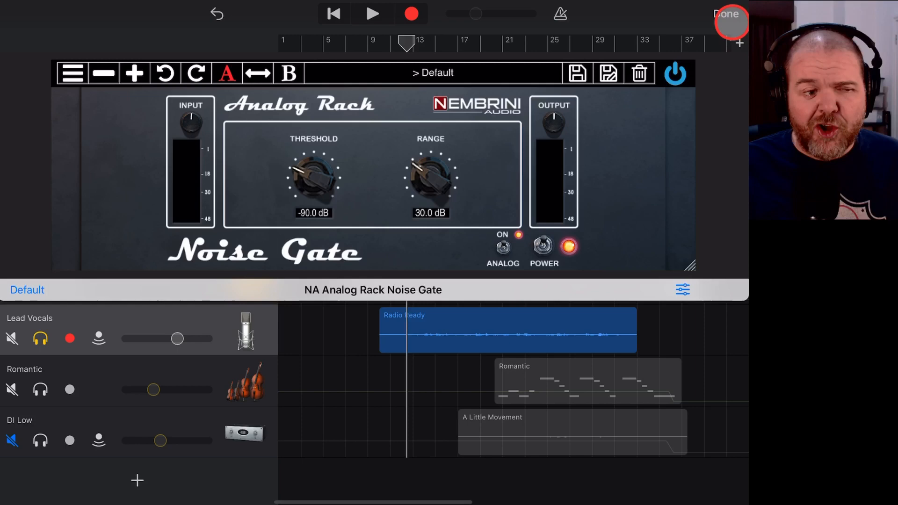
Move the Analog Rack Noise Gate right after the built-in gate and switch the built-in gate off.
{"action": "left_click", "coordinate": [728, 13]}
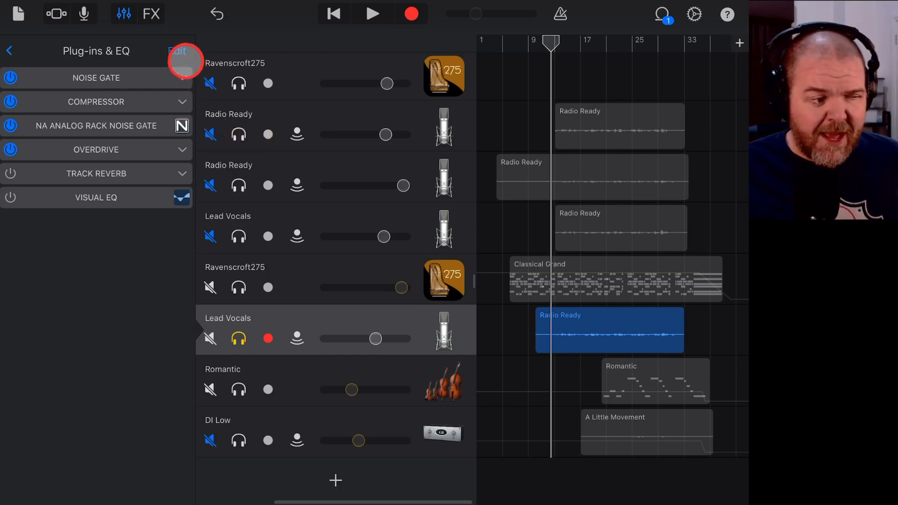
{"action": "left_click", "coordinate": [175, 50]}
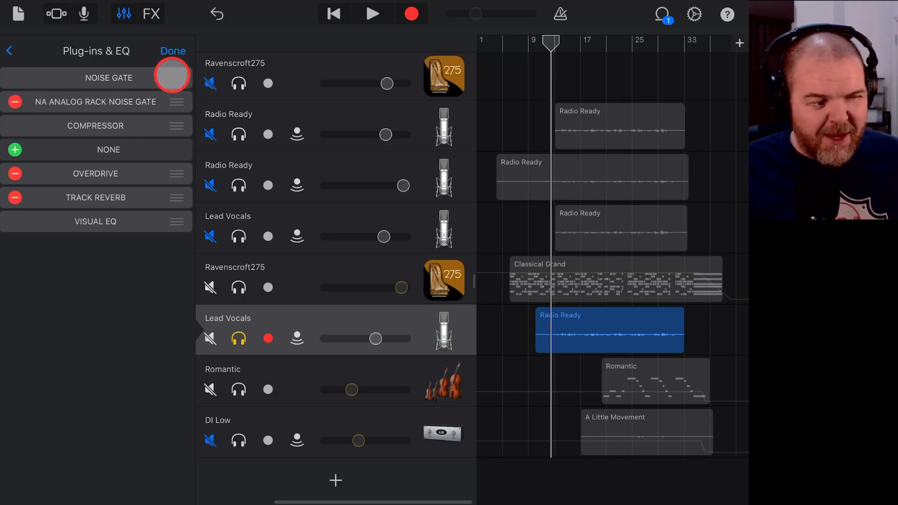
{"action": "left_click", "coordinate": [172, 50]}
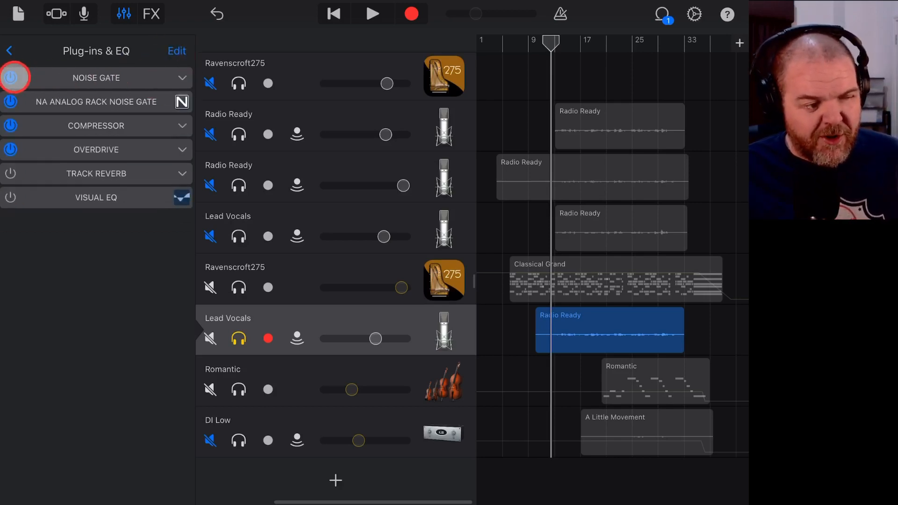
{"action": "left_click", "coordinate": [10, 78]}
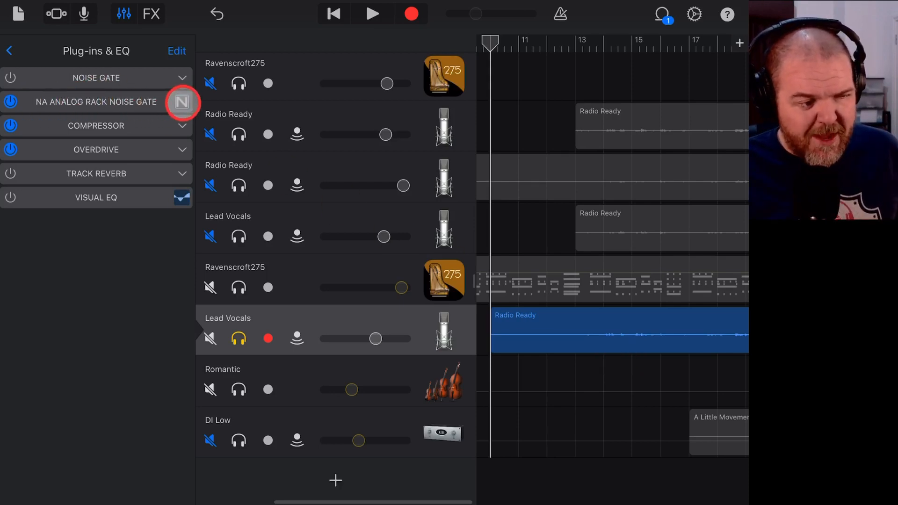
Reopen the Analog Rack Noise Gate and turn its Threshold knob up toward -85 dB.
{"action": "left_click", "coordinate": [182, 101]}
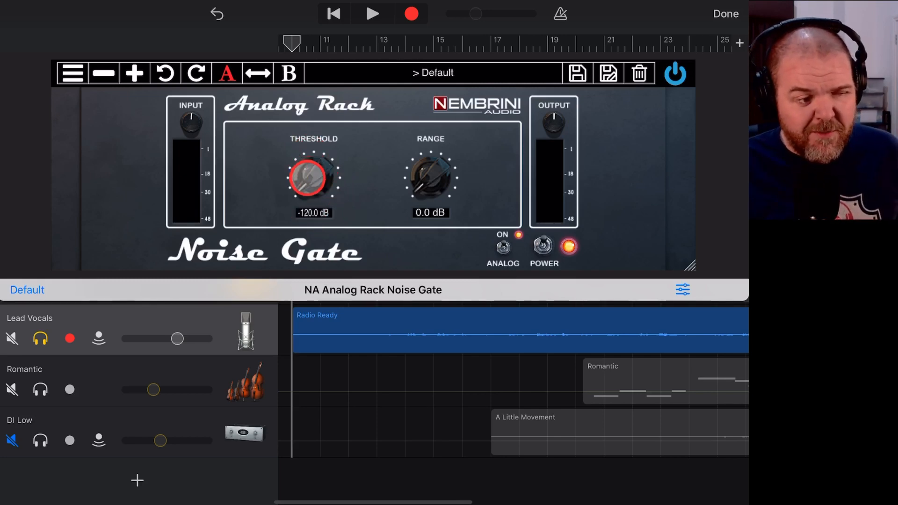
{"action": "left_click_drag", "start_coordinate": [312, 175], "coordinate": [316, 129]}
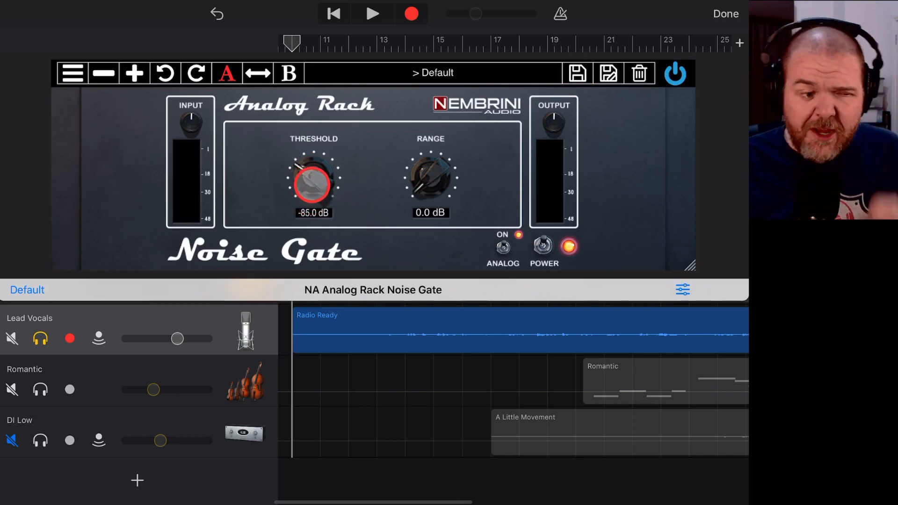
{"action": "left_click", "coordinate": [430, 178]}
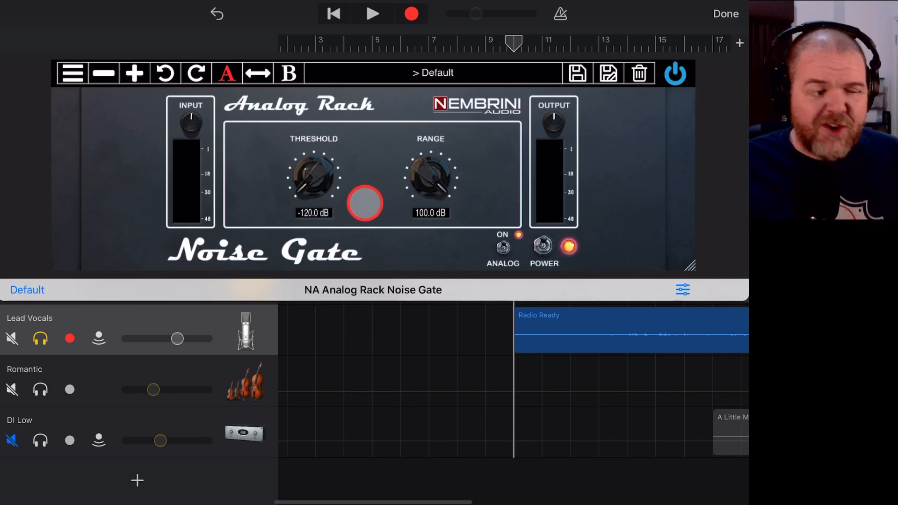
While playing, sweep the Analog Rack threshold from -120 dB up past -62 dB and settle on -70 dB.
{"action": "left_click", "coordinate": [313, 181]}
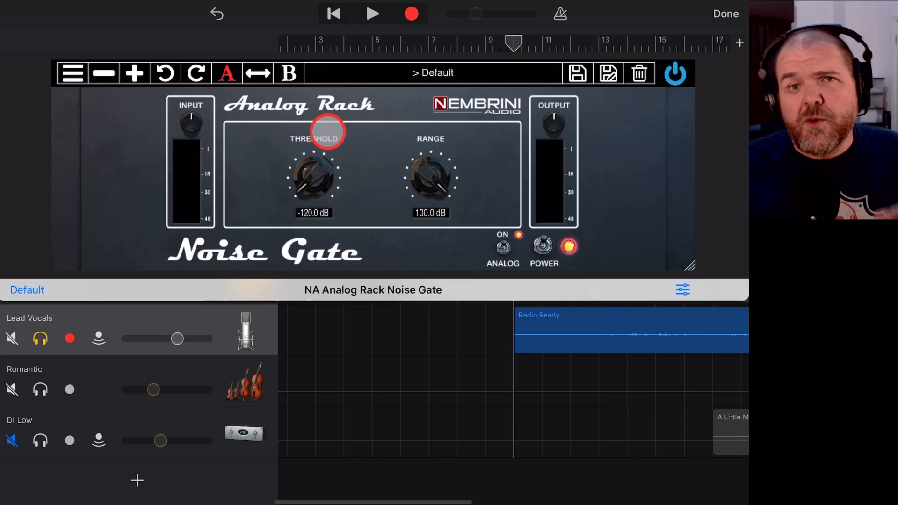
{"action": "left_click", "coordinate": [373, 14]}
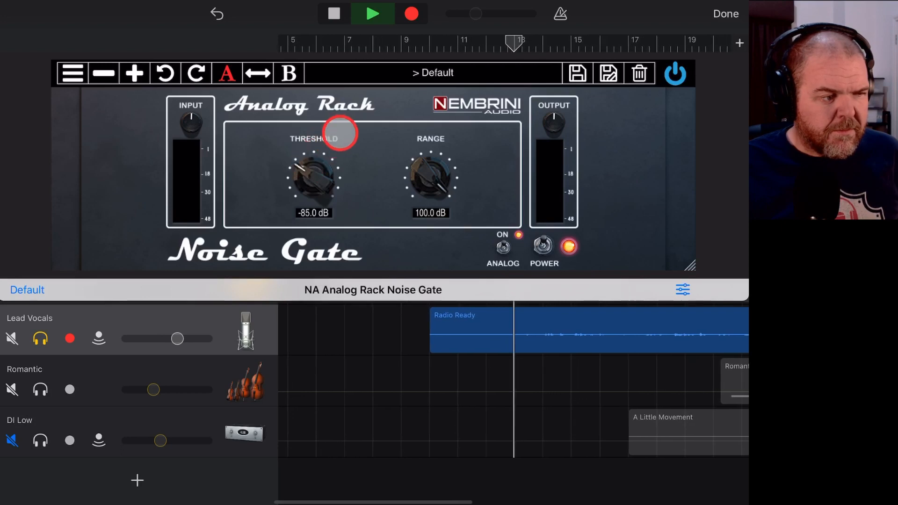
{"action": "left_click_drag", "start_coordinate": [313, 178], "coordinate": [315, 172]}
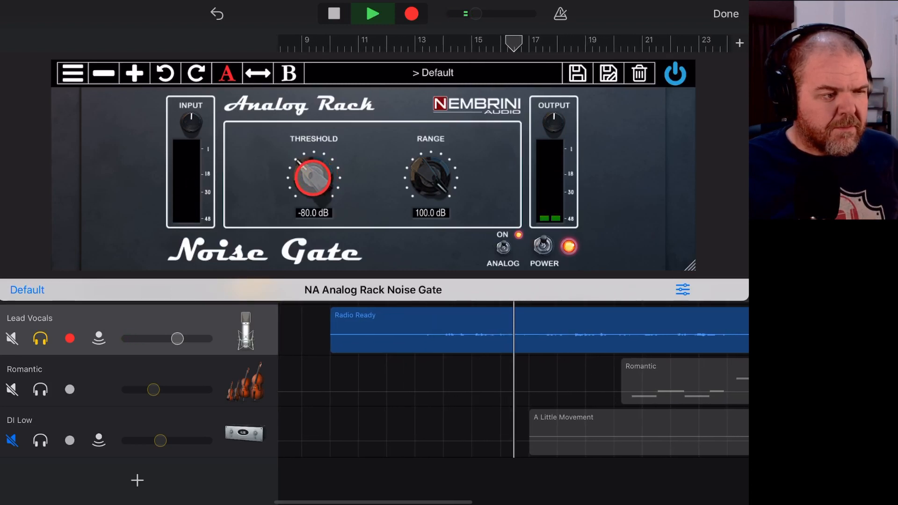
{"action": "left_click_drag", "start_coordinate": [313, 178], "coordinate": [316, 167]}
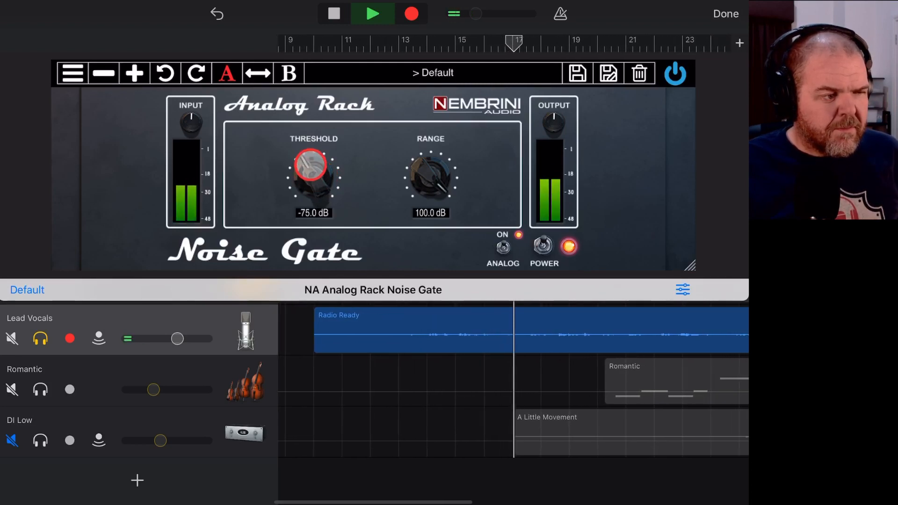
{"action": "left_click_drag", "start_coordinate": [313, 167], "coordinate": [314, 143]}
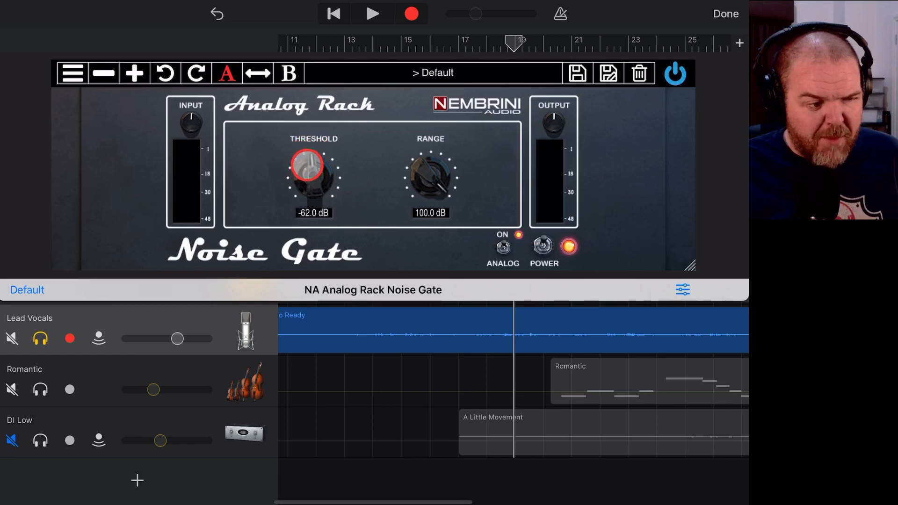
{"action": "left_click_drag", "start_coordinate": [313, 169], "coordinate": [314, 157]}
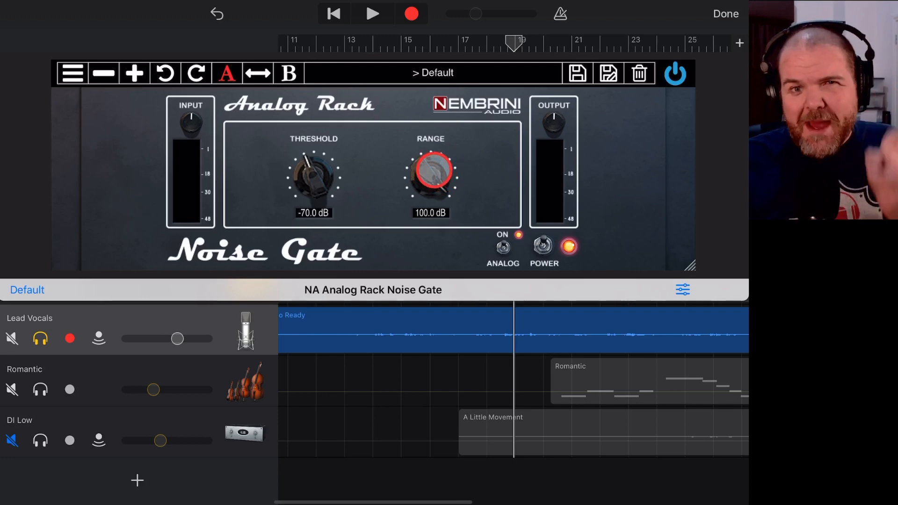
{"action": "left_click", "coordinate": [314, 177]}
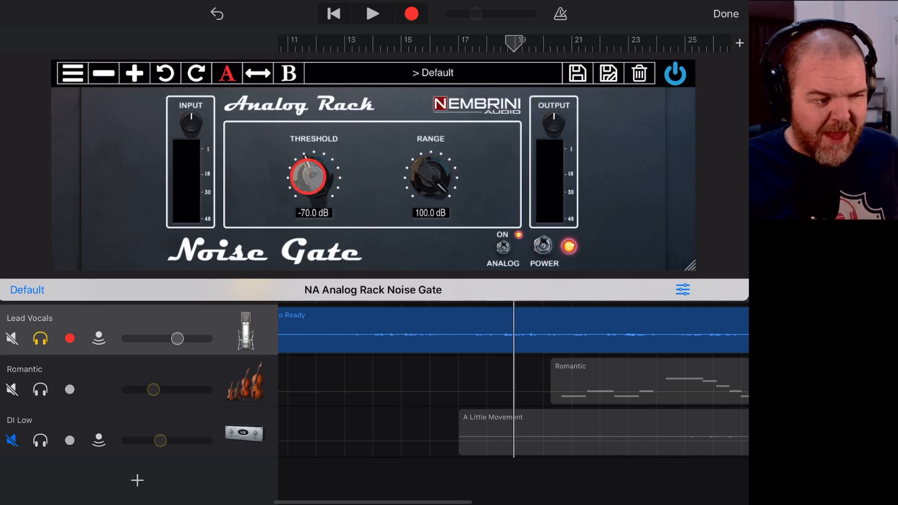
Turn the Analog Rack Range knob down from 100 dB to 0, then up to 16 dB, auditioning the result.
{"action": "left_click", "coordinate": [430, 177]}
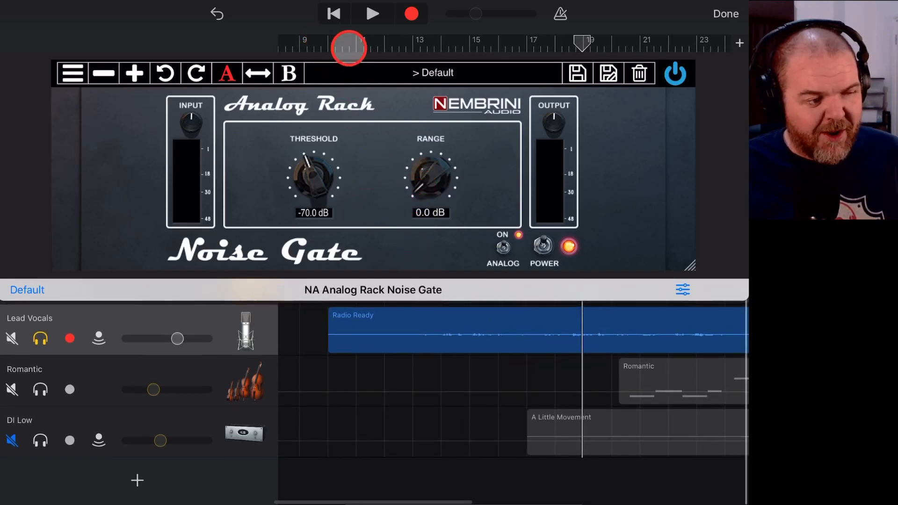
{"action": "left_click", "coordinate": [431, 182]}
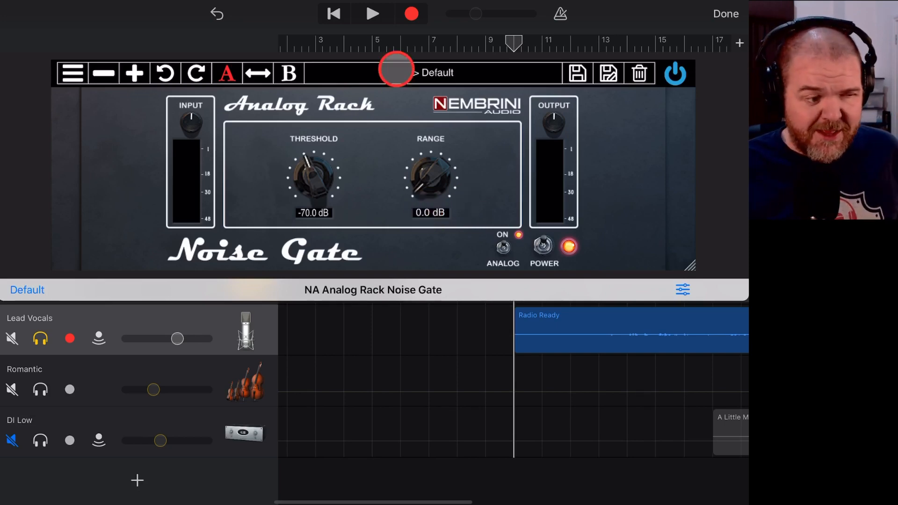
{"action": "left_click", "coordinate": [372, 13]}
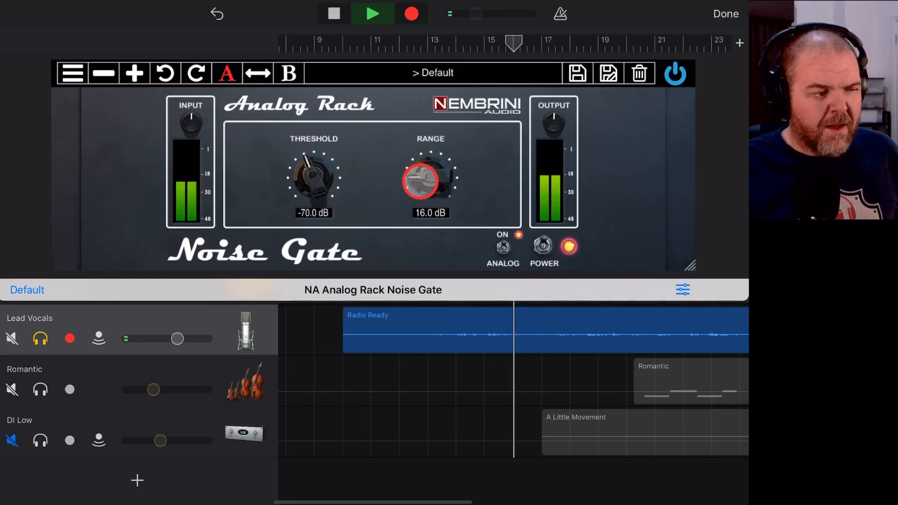
{"action": "left_click", "coordinate": [373, 13]}
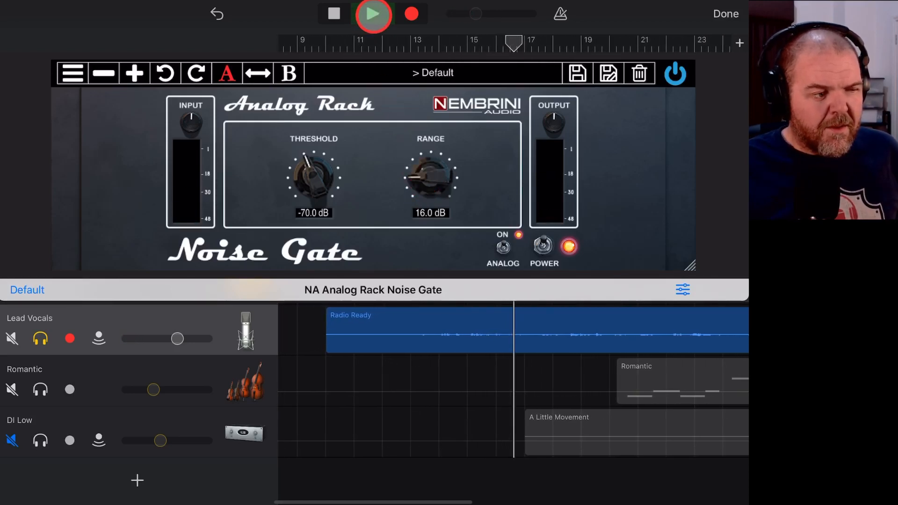
{"action": "left_click", "coordinate": [374, 13]}
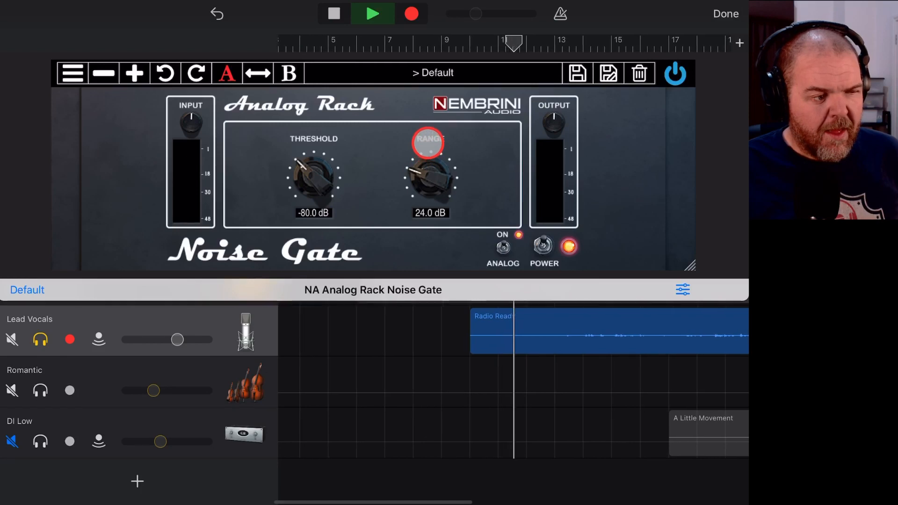
Set the noise gate Range to 20 dB and move the playhead back to around bar 11.
{"action": "scroll", "scroll_direction": "right", "scroll_amount": 3}
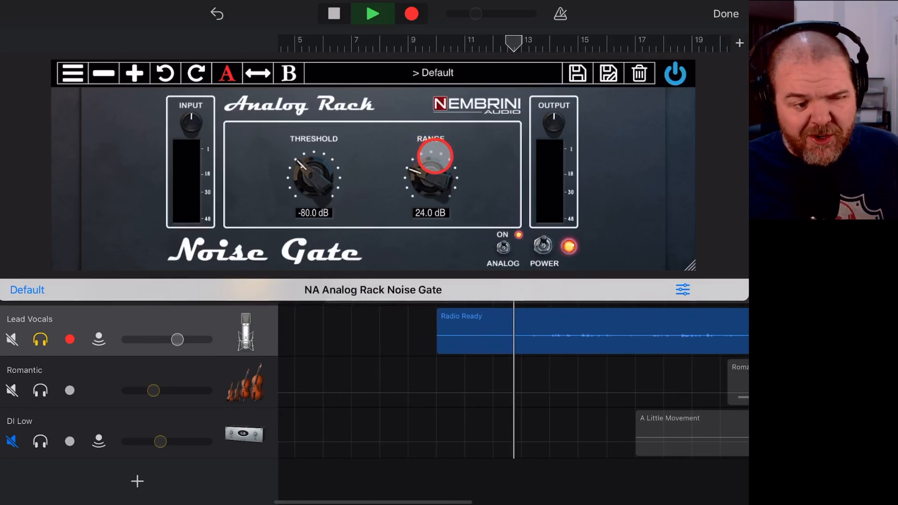
{"action": "left_click", "coordinate": [373, 13]}
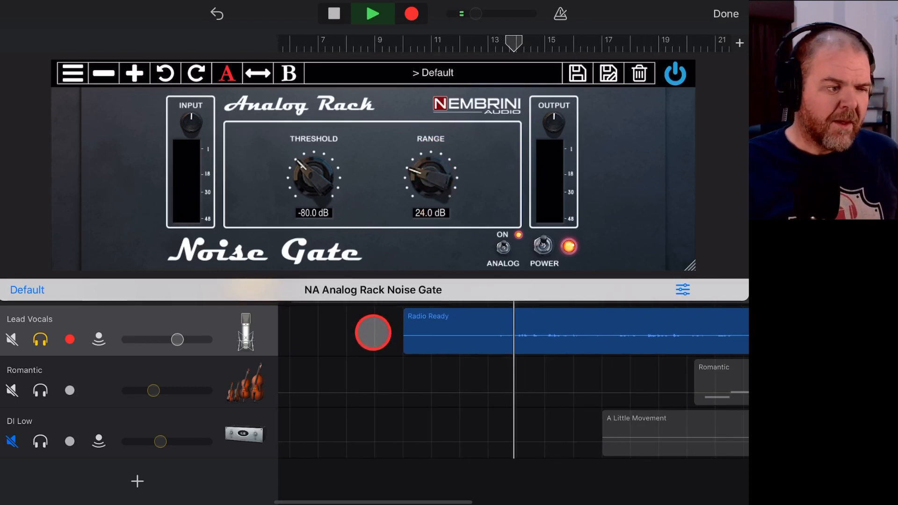
{"action": "left_click", "coordinate": [371, 13]}
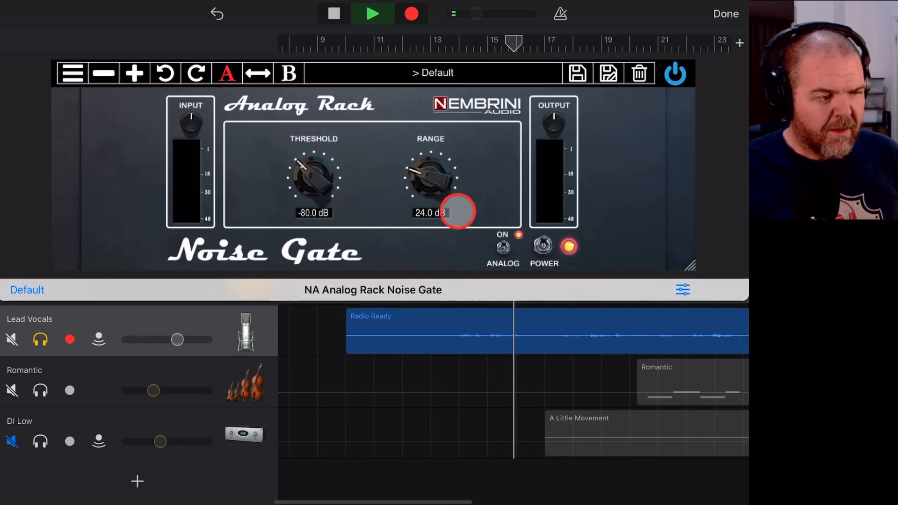
{"action": "left_click", "coordinate": [372, 13]}
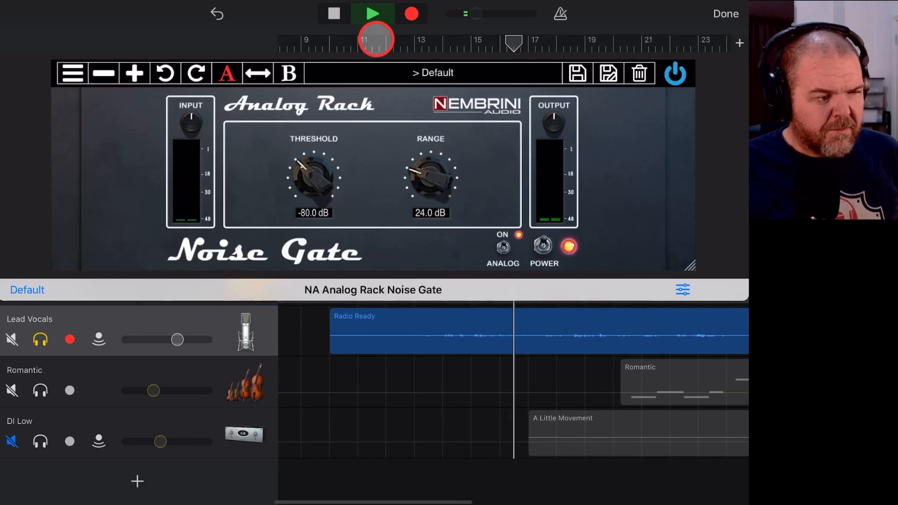
{"action": "left_click", "coordinate": [374, 13]}
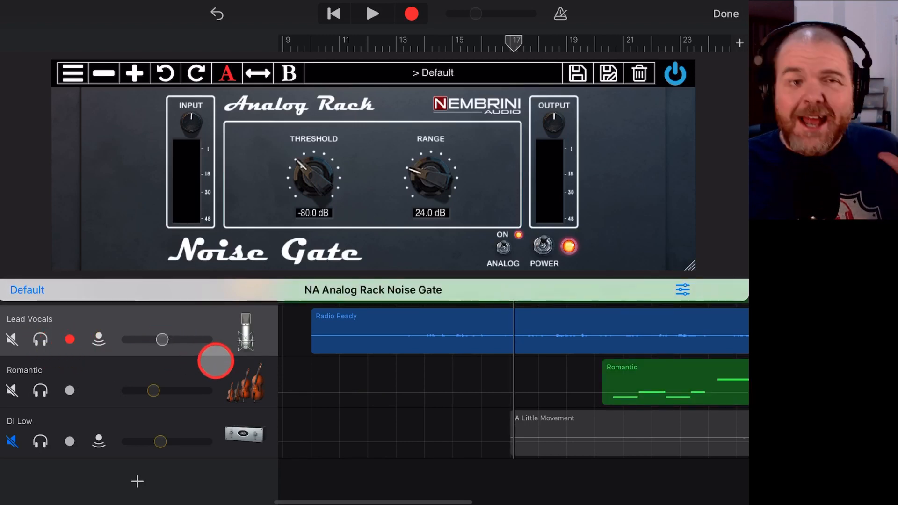
{"action": "left_click", "coordinate": [373, 13]}
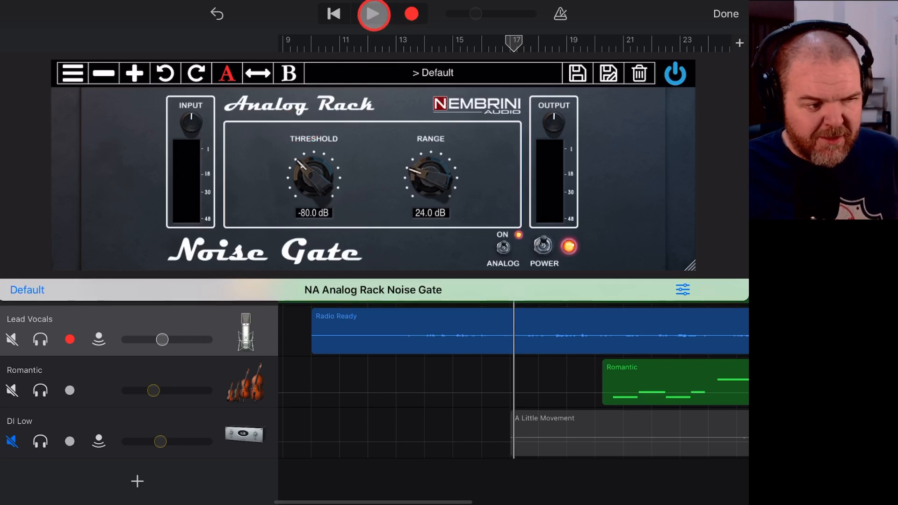
Play the vocal to check the gate, stop, and lower the Threshold to -83 dB.
{"action": "left_click", "coordinate": [373, 13]}
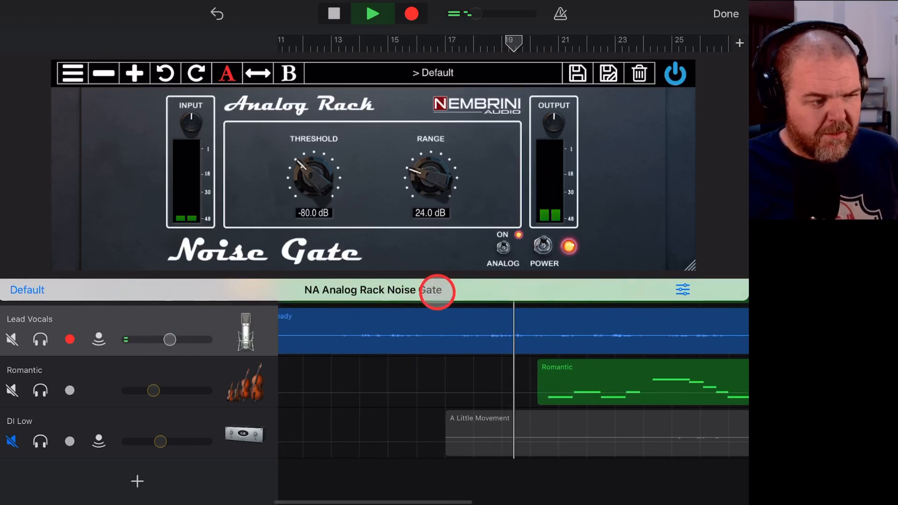
{"action": "left_click", "coordinate": [372, 13]}
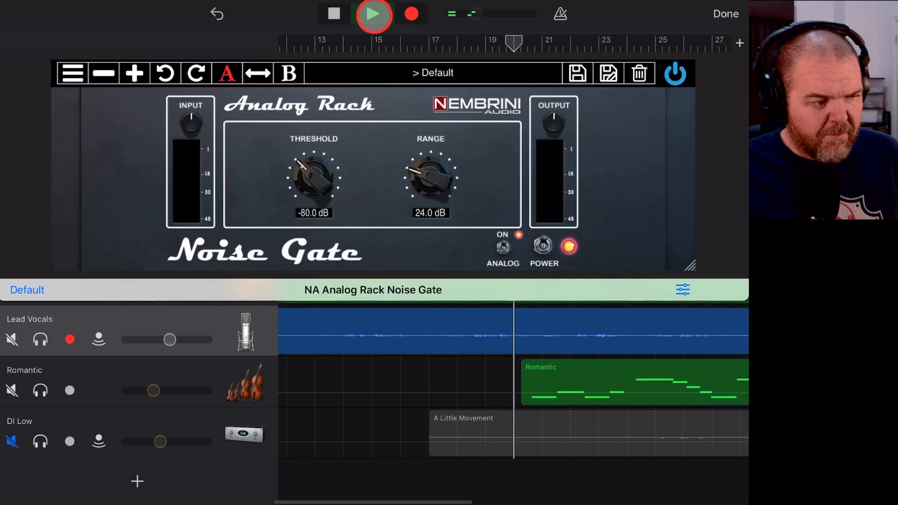
{"action": "left_click", "coordinate": [373, 13]}
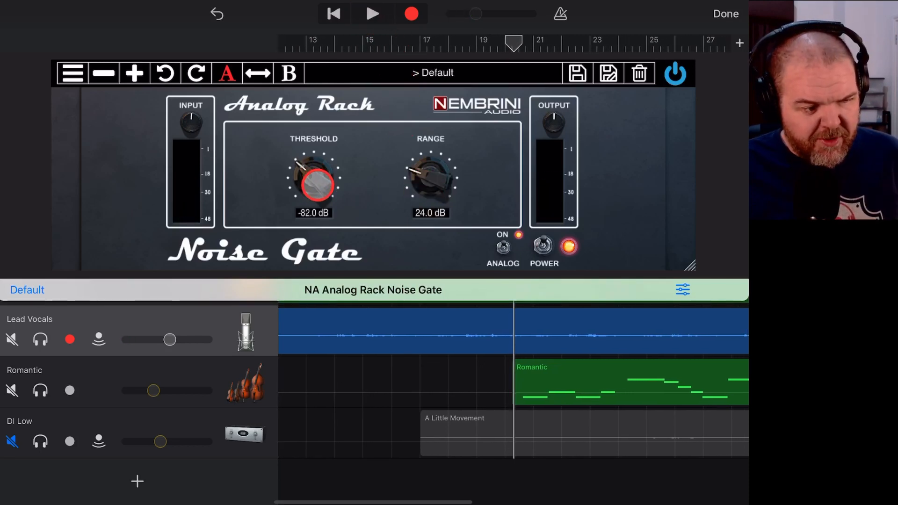
{"action": "left_click", "coordinate": [430, 183]}
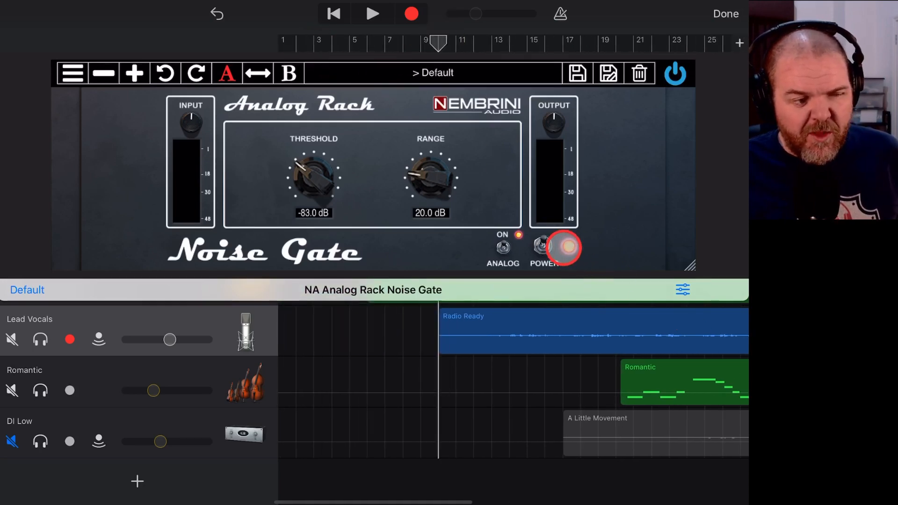
Bypass the noise gate and play the vocal to hear it without gating.
{"action": "left_click", "coordinate": [560, 247]}
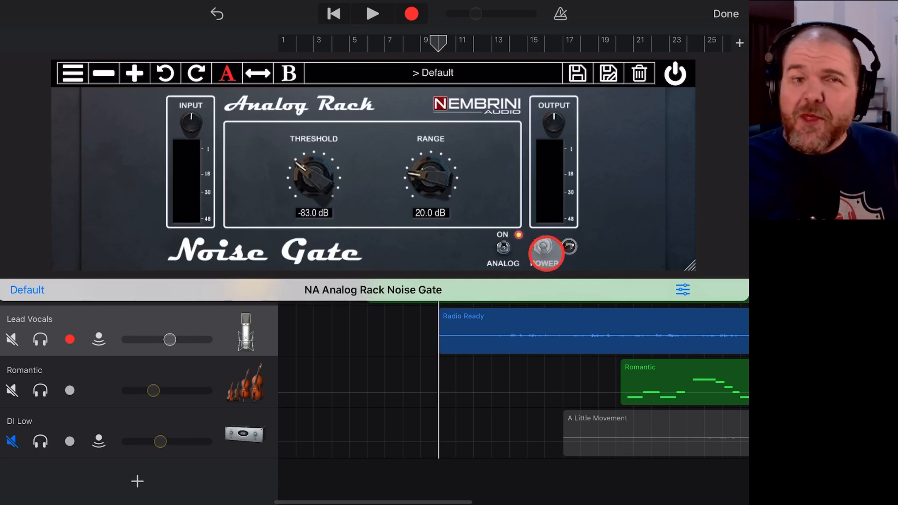
{"action": "left_click", "coordinate": [545, 251]}
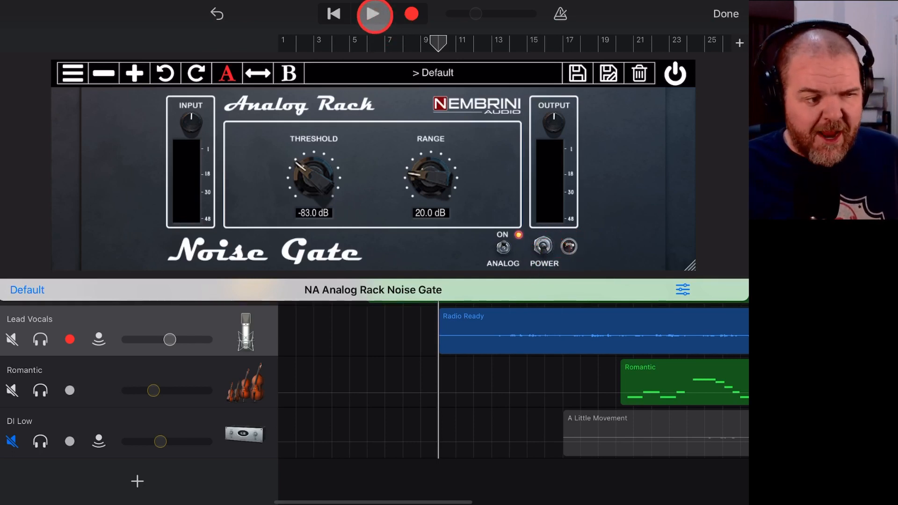
{"action": "left_click", "coordinate": [374, 13]}
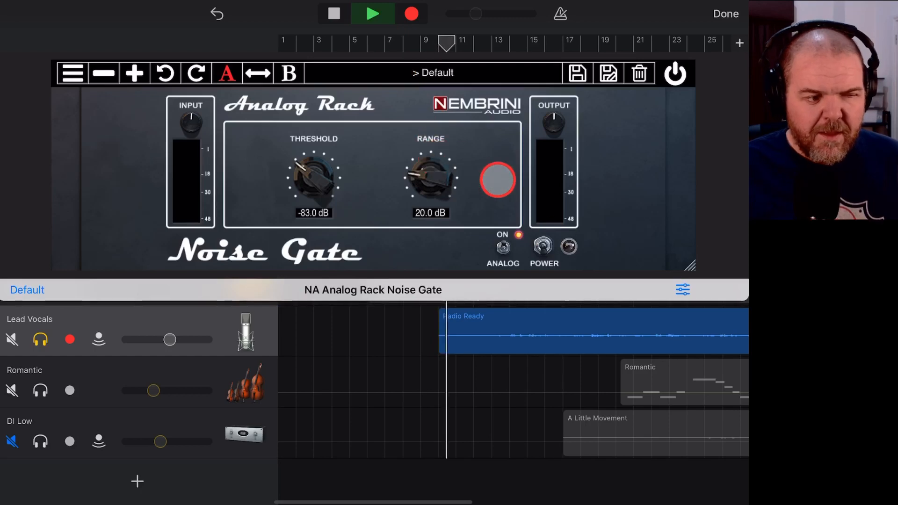
{"action": "left_click", "coordinate": [542, 246]}
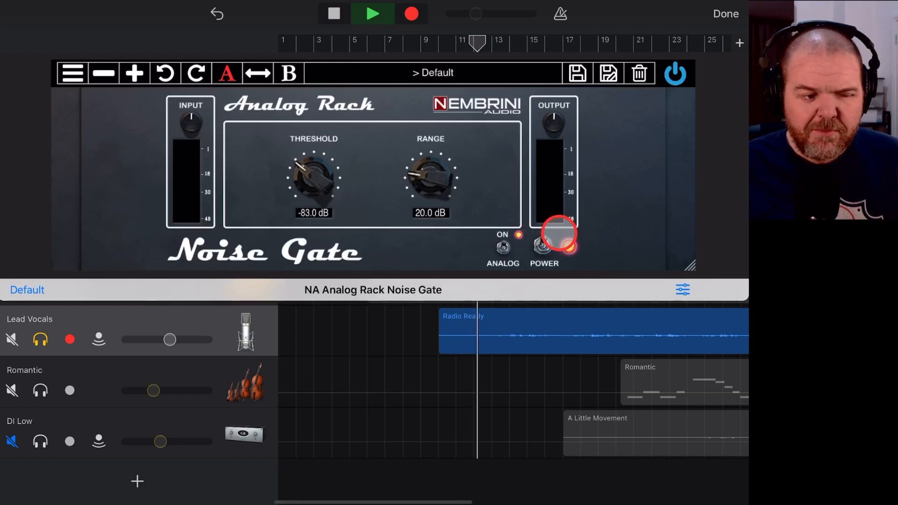
{"action": "left_click", "coordinate": [543, 246]}
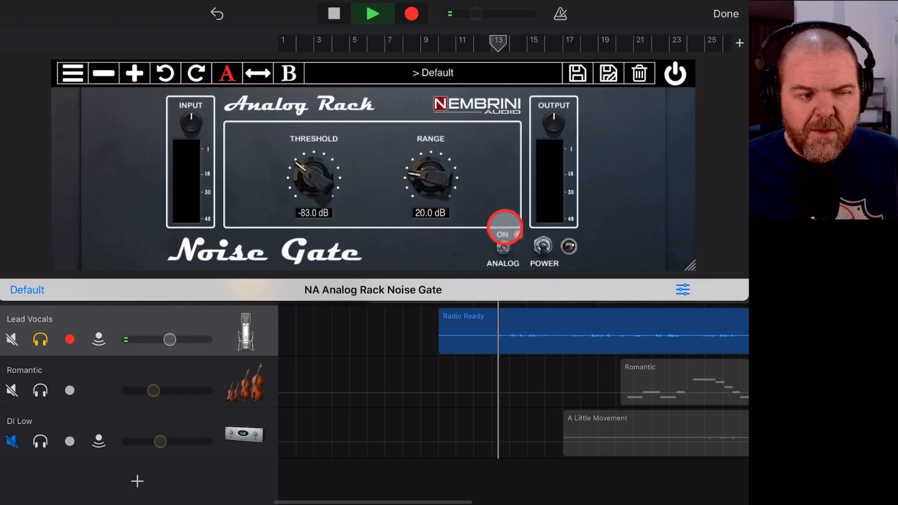
Switch the noise gate back on, stop playback and close the gate window.
{"action": "left_click", "coordinate": [503, 235]}
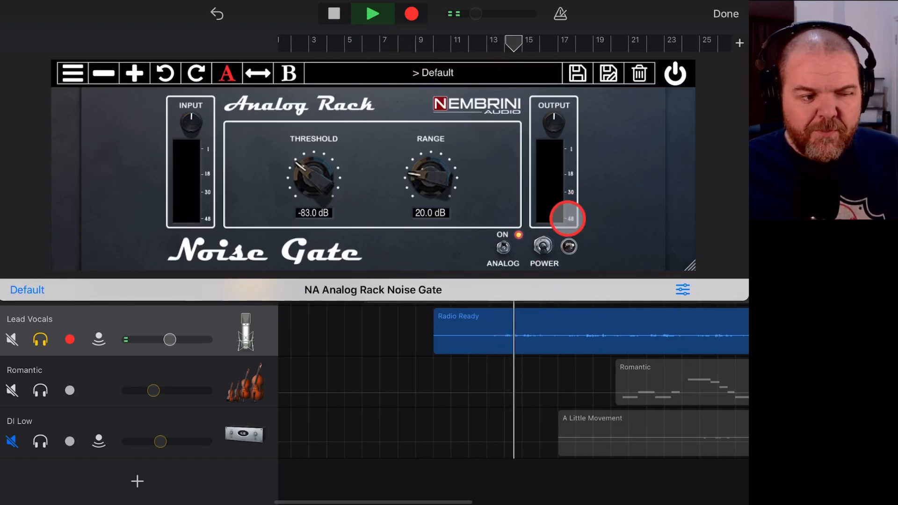
{"action": "left_click", "coordinate": [568, 247]}
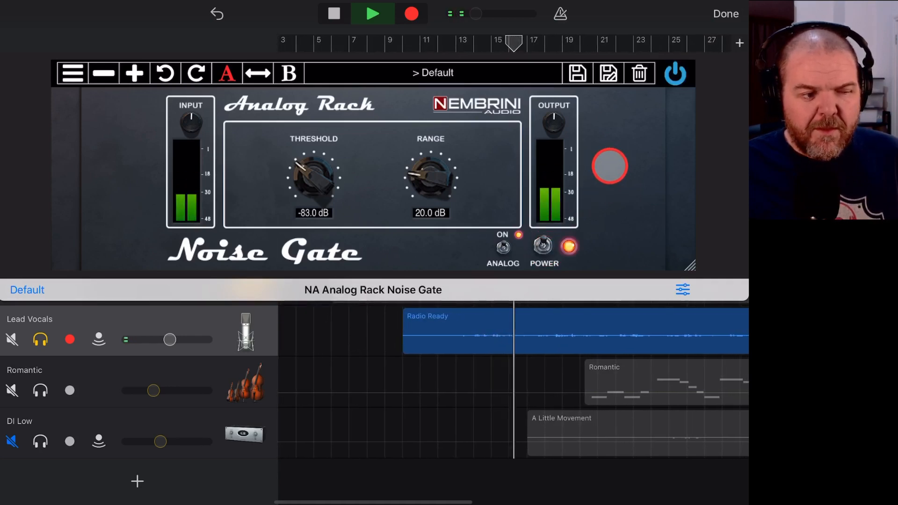
{"action": "left_click", "coordinate": [373, 14]}
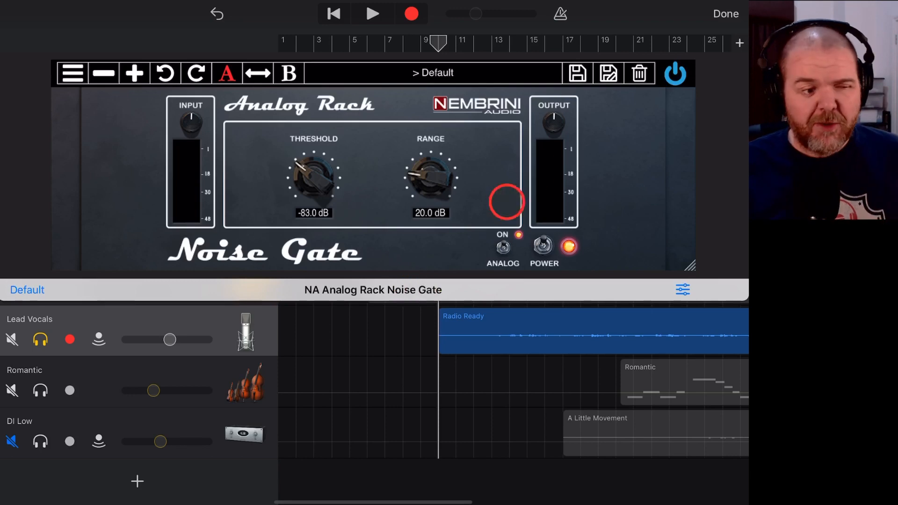
{"action": "left_click", "coordinate": [726, 13]}
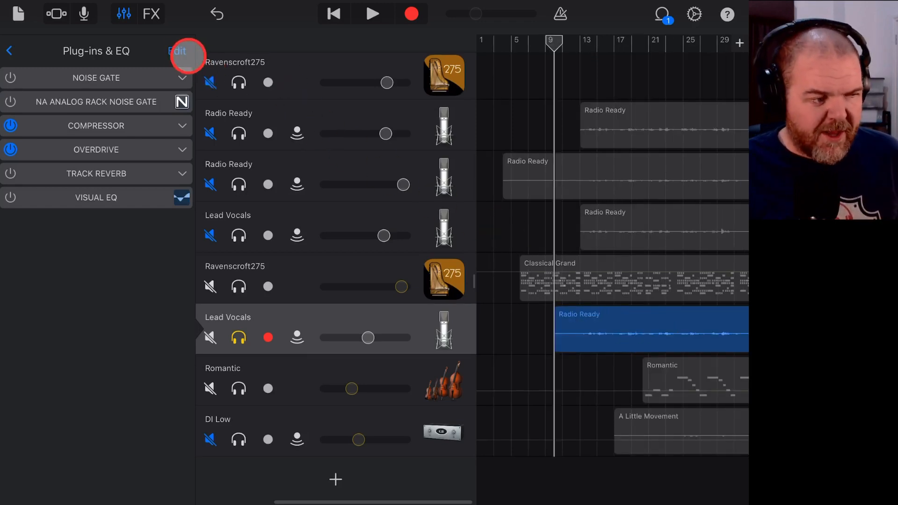
Add Klevgrand Brusfri from Audio Unit Extensions to an empty Lead Vocals slot and open it.
{"action": "left_click", "coordinate": [178, 51]}
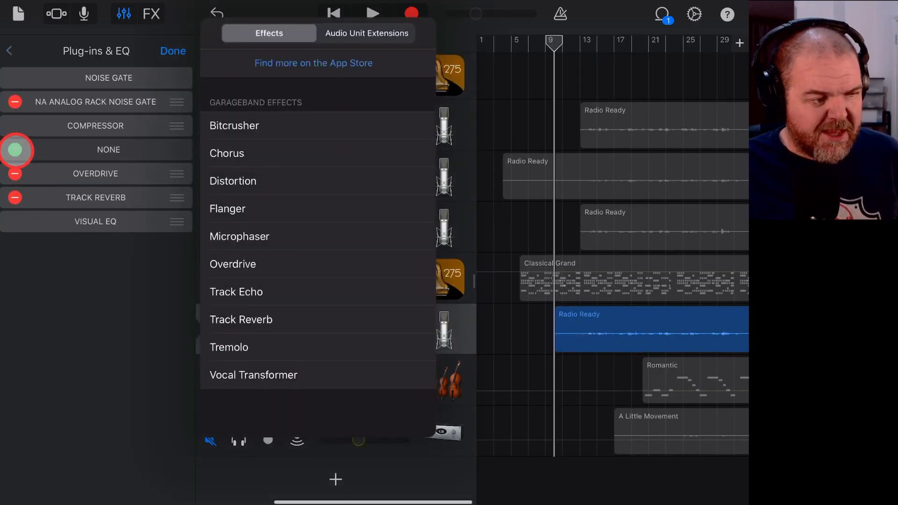
{"action": "left_click", "coordinate": [365, 33]}
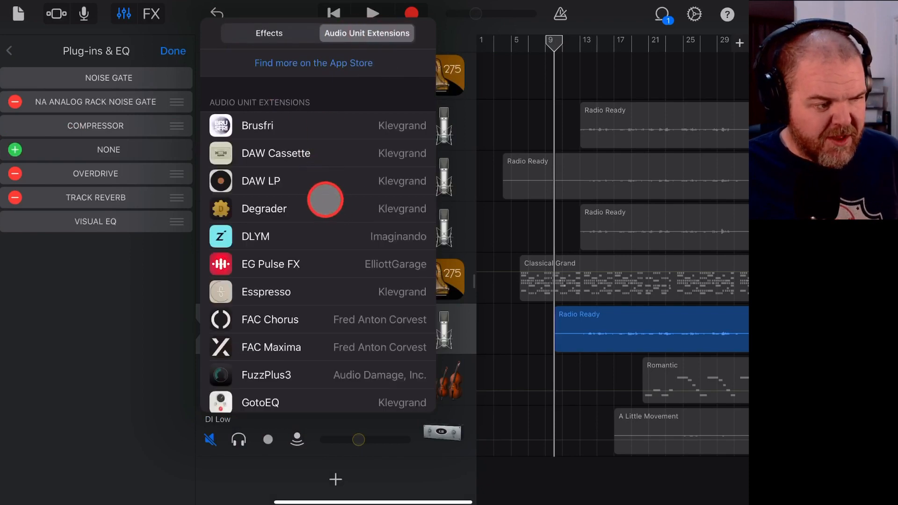
{"action": "left_click", "coordinate": [257, 126]}
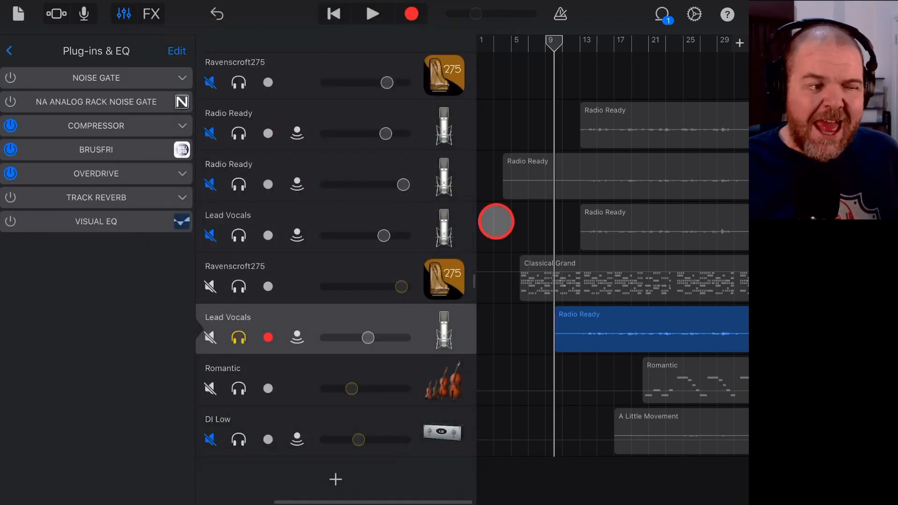
{"action": "left_click", "coordinate": [10, 50]}
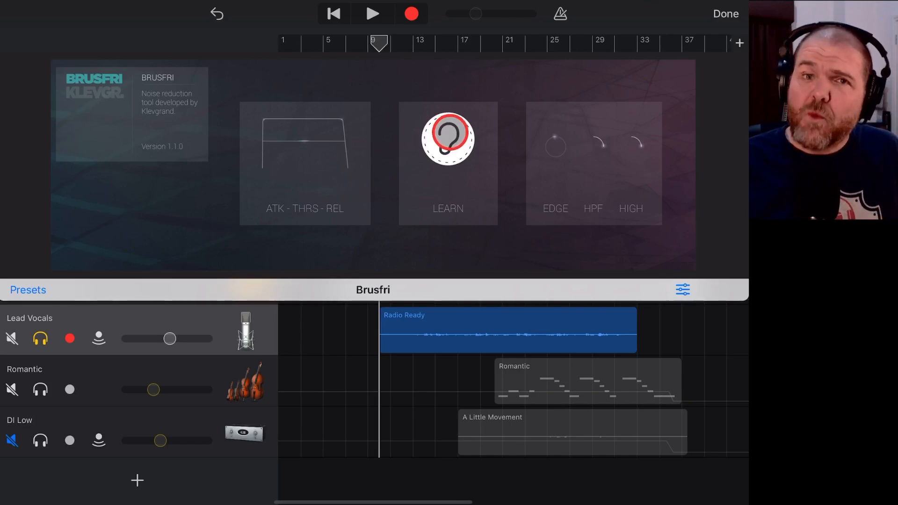
Play the vocal take and hold Brusfri's LEARN button so it captures the background noise profile, then stop.
{"action": "left_click", "coordinate": [374, 13]}
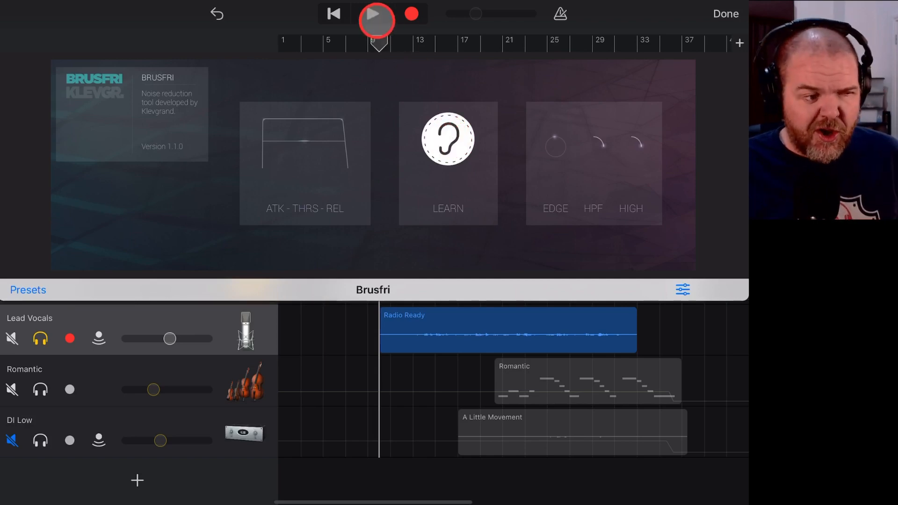
{"action": "left_click", "coordinate": [376, 13]}
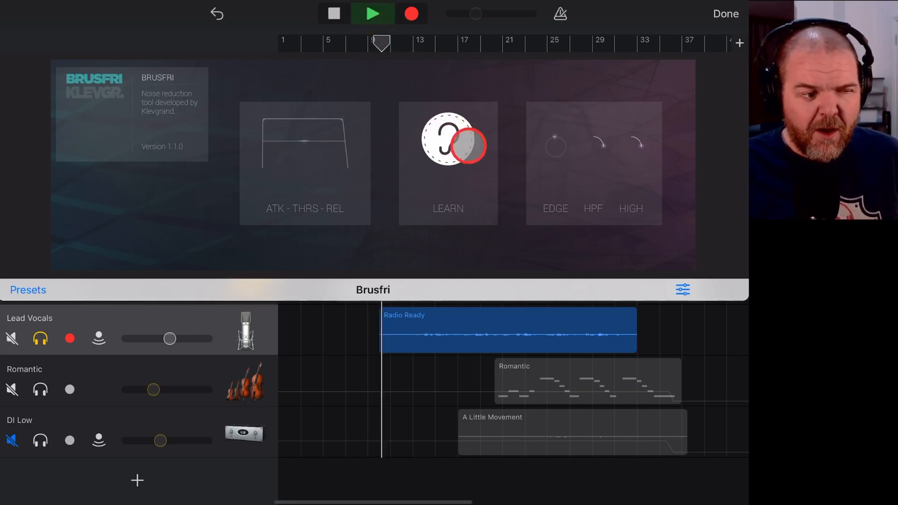
{"action": "left_click", "coordinate": [449, 138]}
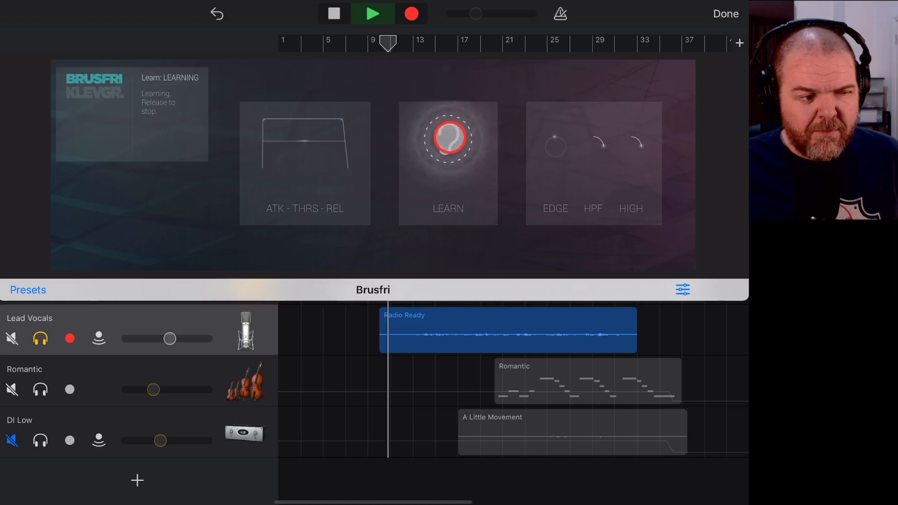
{"action": "left_click", "coordinate": [448, 138]}
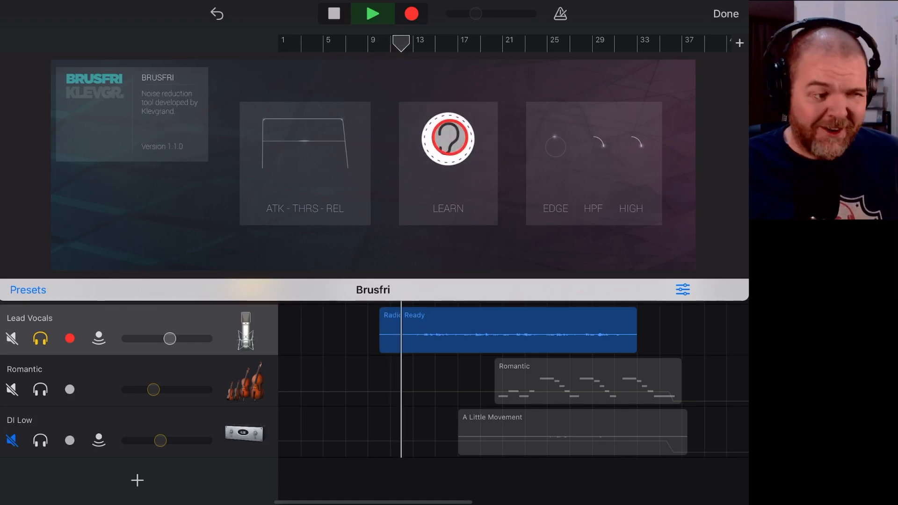
{"action": "left_click", "coordinate": [412, 13]}
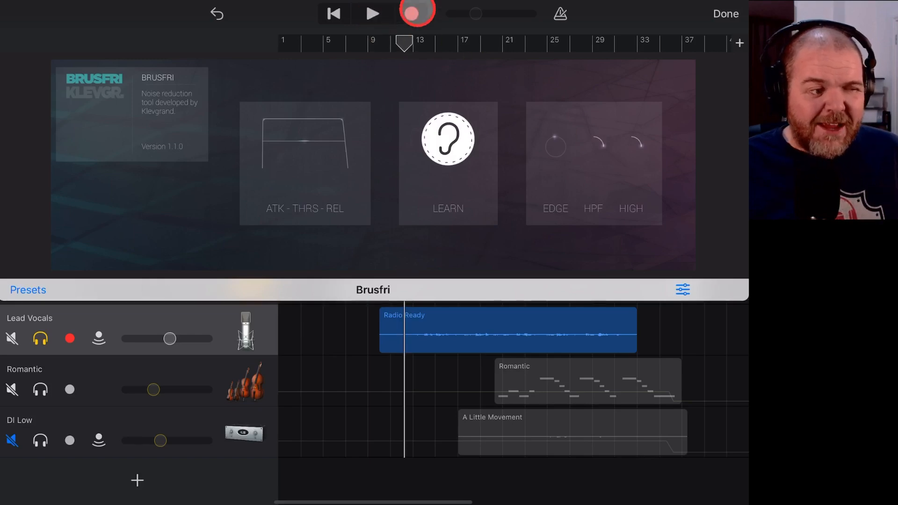
{"action": "left_click", "coordinate": [725, 14]}
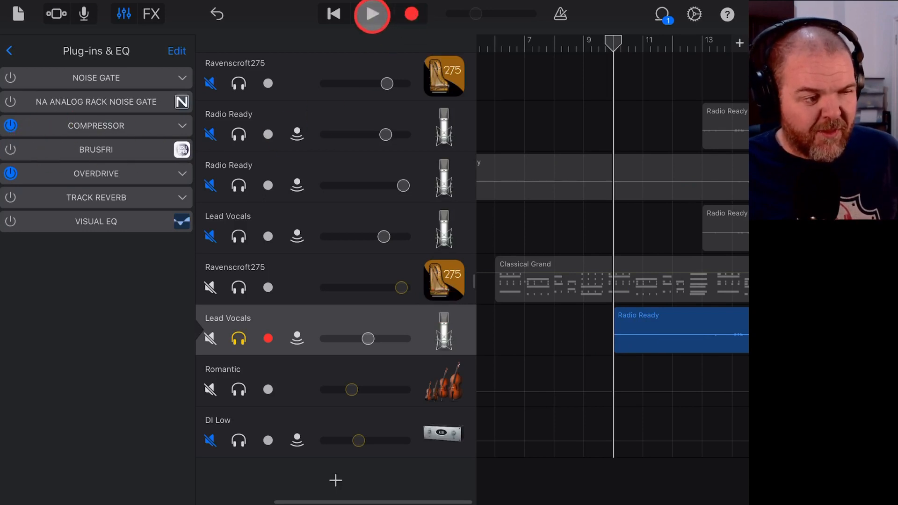
Switch Brusfri on and play the vocal from near its start with noise reduction.
{"action": "left_click", "coordinate": [371, 14]}
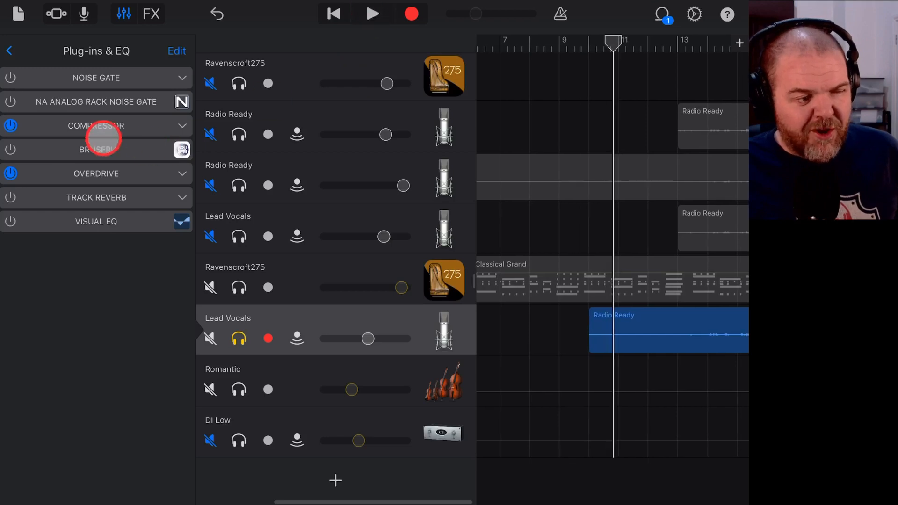
{"action": "left_click", "coordinate": [374, 13]}
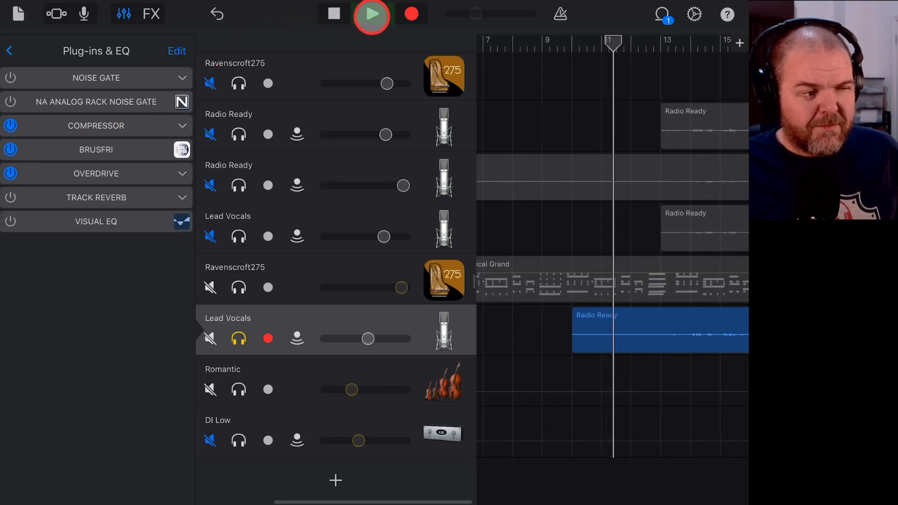
{"action": "left_click", "coordinate": [333, 14]}
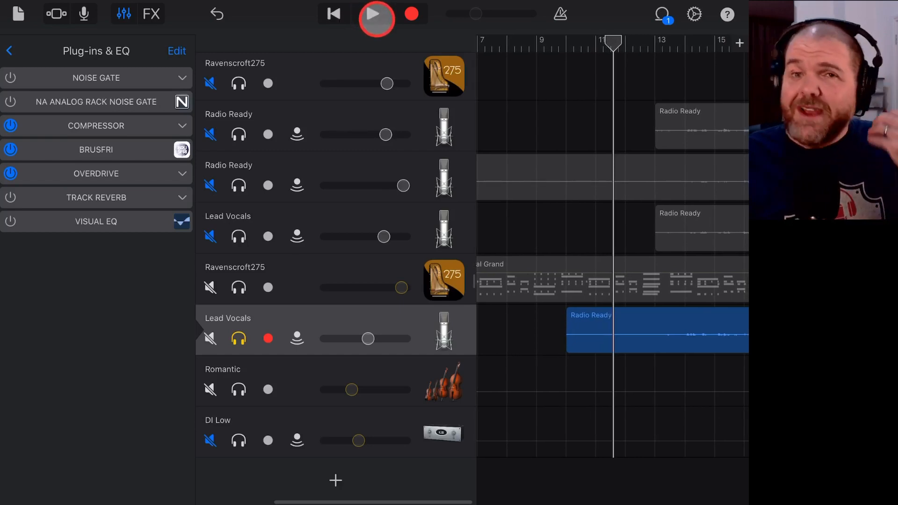
{"action": "left_click", "coordinate": [376, 14]}
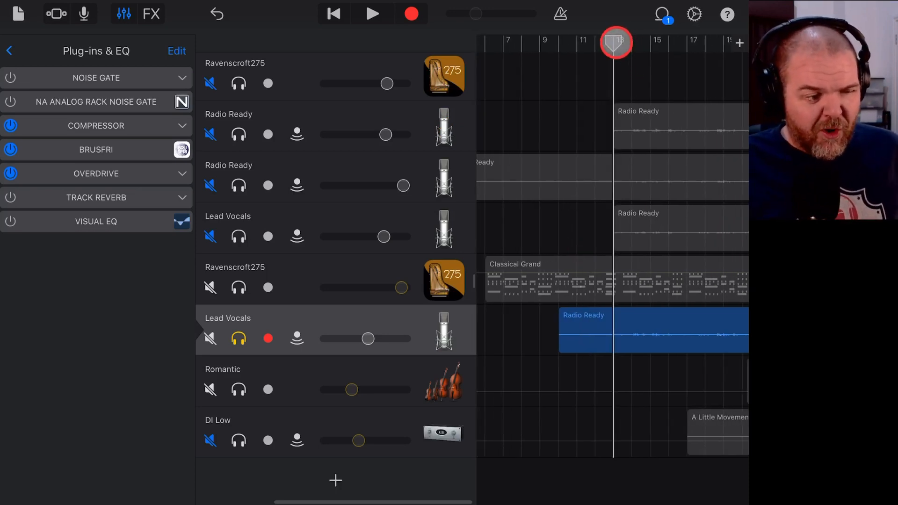
{"action": "left_click", "coordinate": [373, 13]}
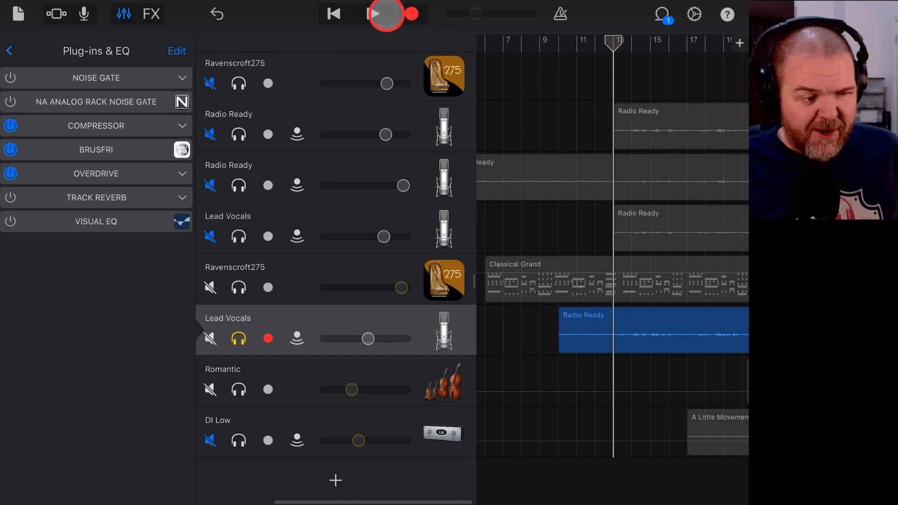
{"action": "left_click", "coordinate": [385, 13]}
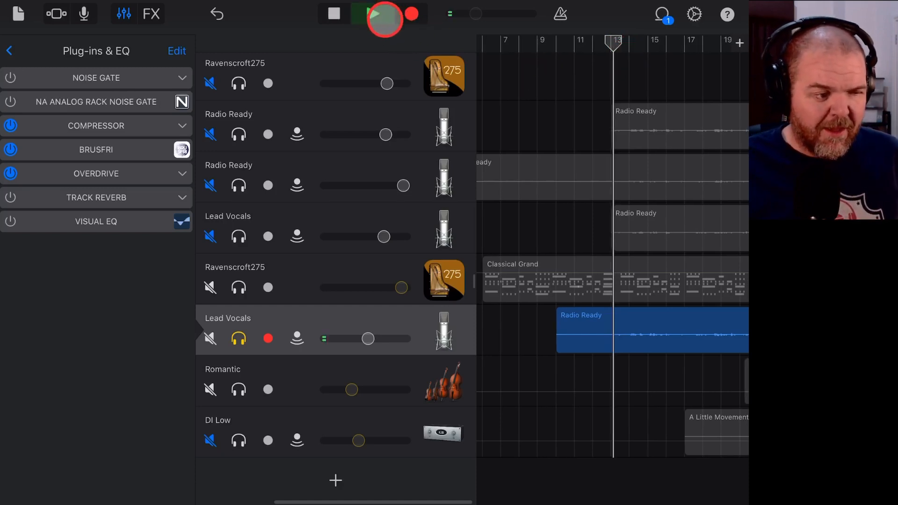
Toggle Brusfri during playback to compare the vocal with and without noise reduction, then stop.
{"action": "left_click", "coordinate": [373, 13]}
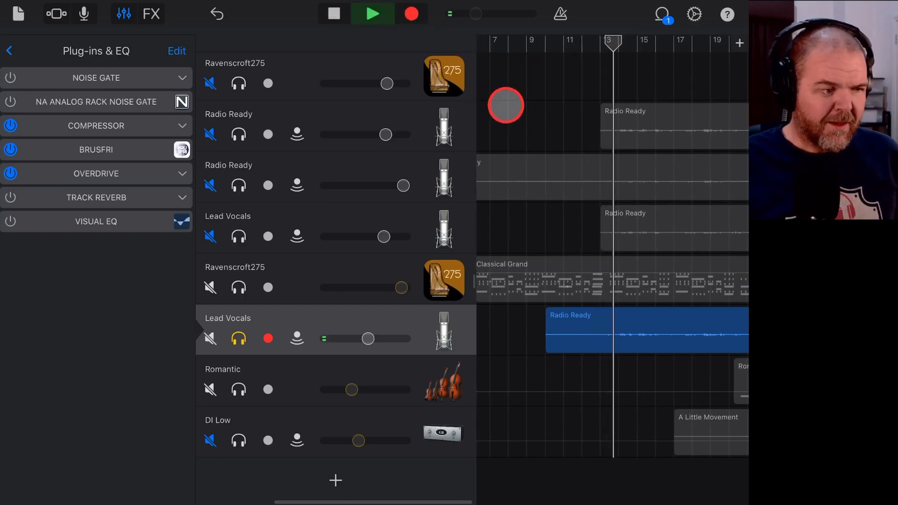
{"action": "left_click", "coordinate": [374, 13]}
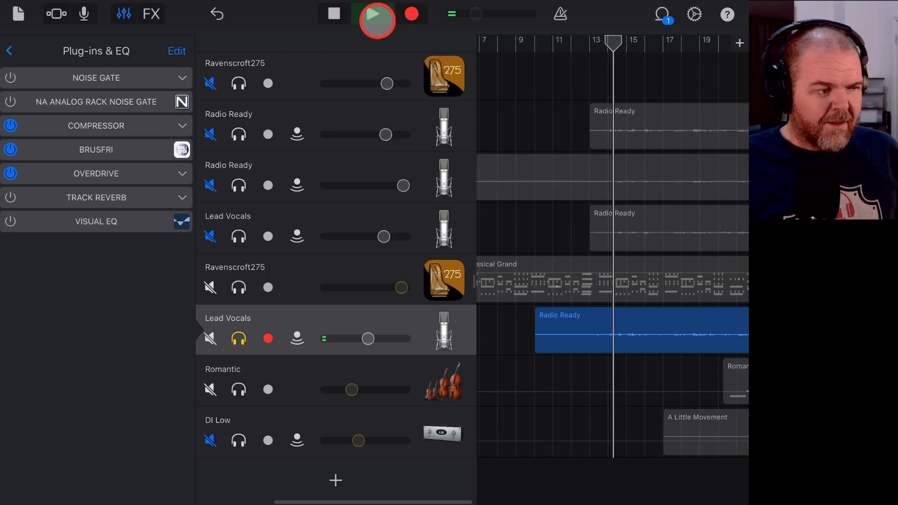
{"action": "left_click", "coordinate": [375, 13]}
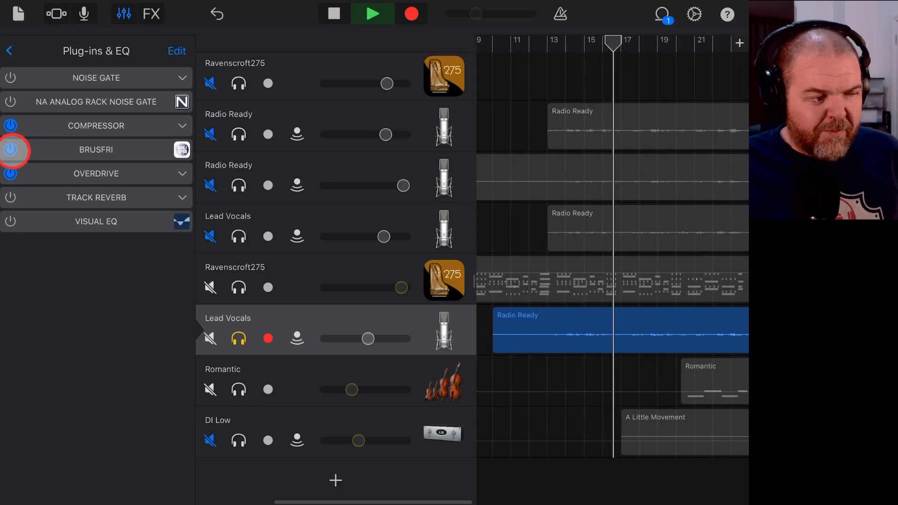
{"action": "left_click", "coordinate": [372, 13]}
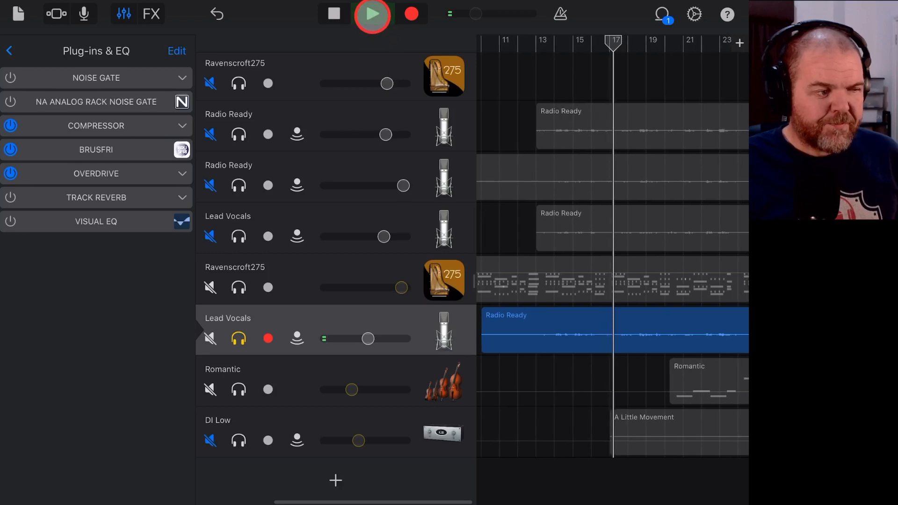
{"action": "left_click", "coordinate": [334, 13]}
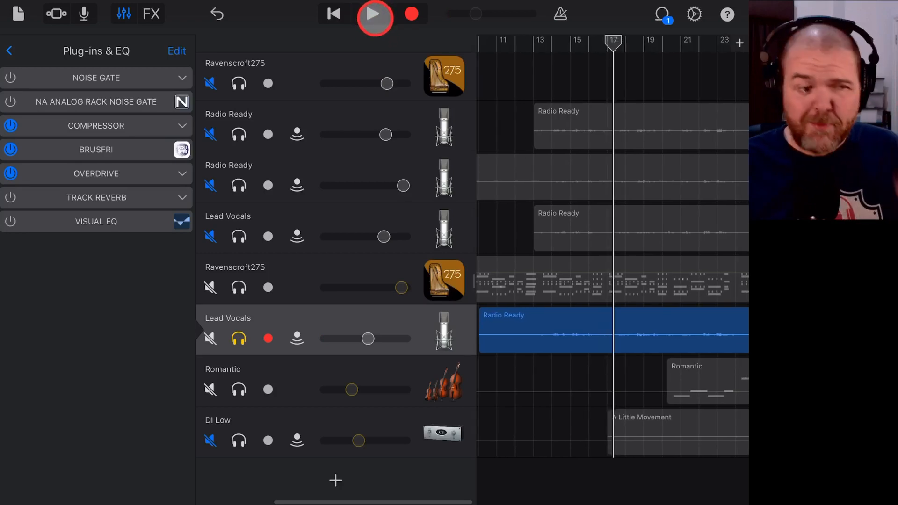
{"action": "left_click", "coordinate": [374, 14]}
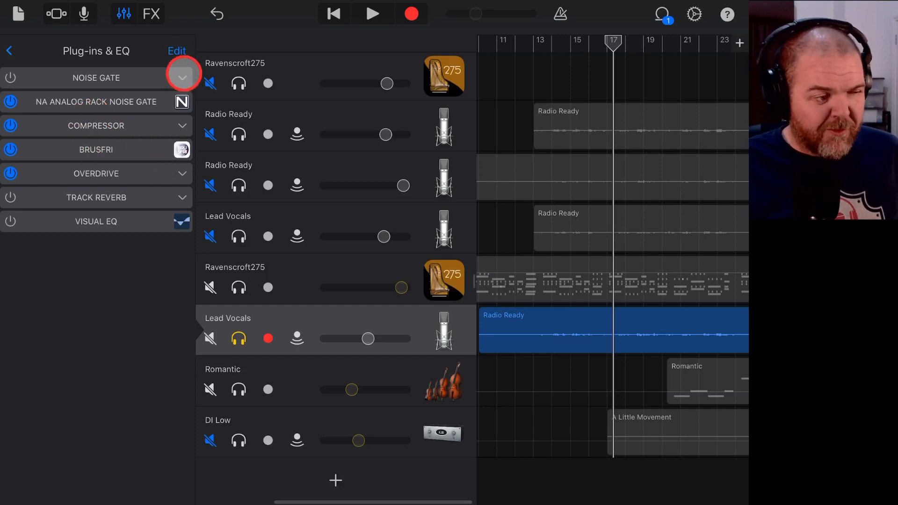
Switch the NA Analog Rack Noise Gate on with Brusfri placed ahead of it, checking the gate's interface.
{"action": "left_click", "coordinate": [177, 51]}
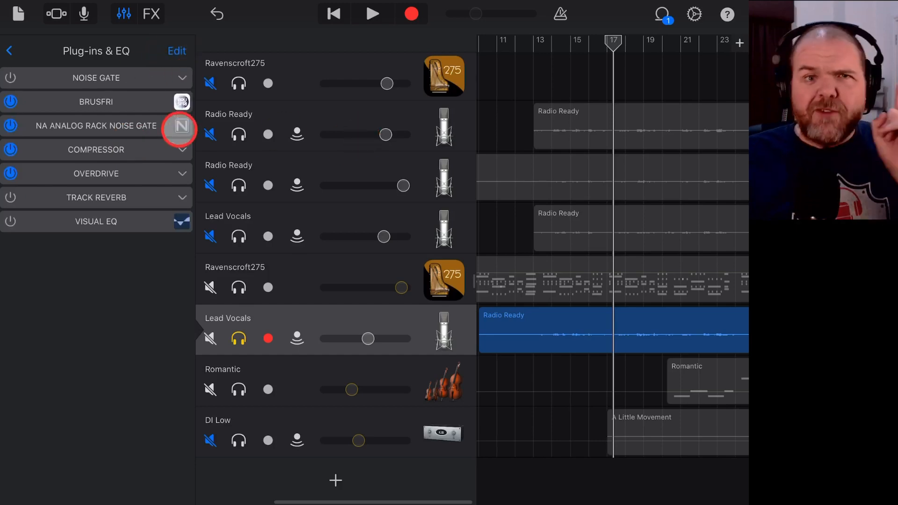
{"action": "left_click", "coordinate": [180, 127]}
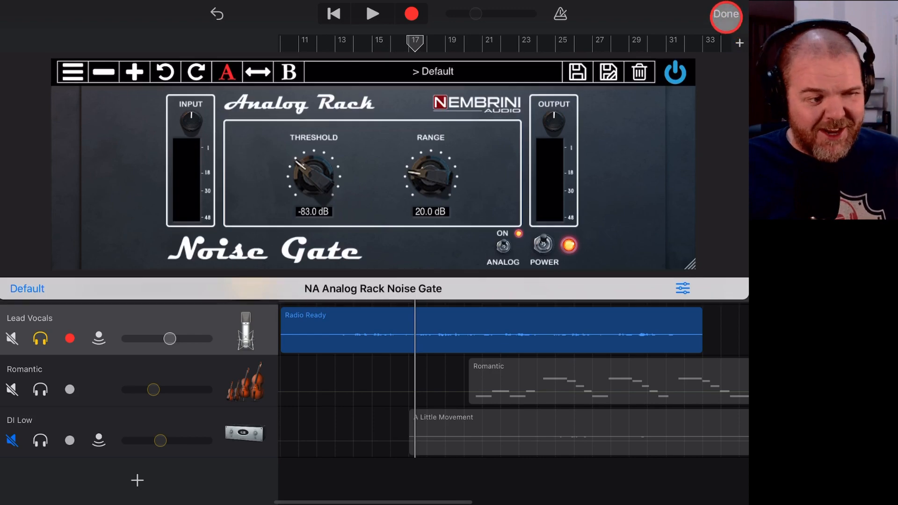
{"action": "left_click", "coordinate": [726, 14]}
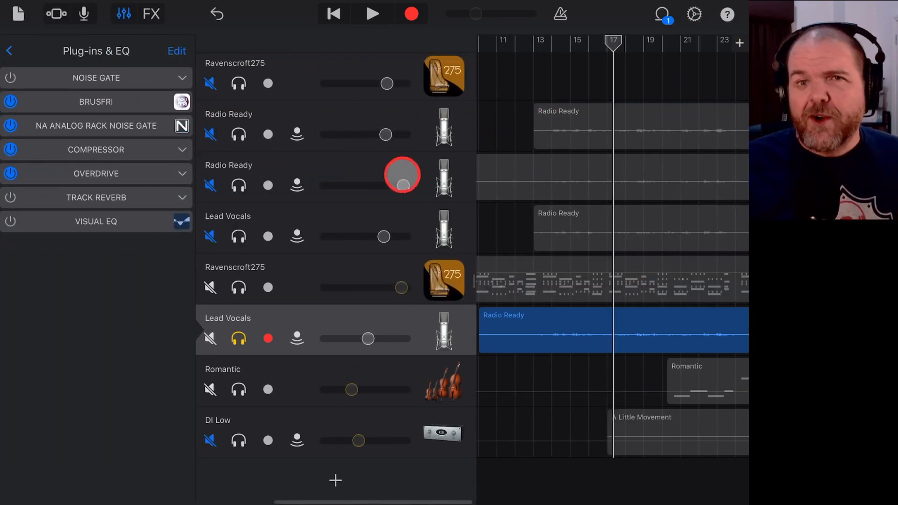